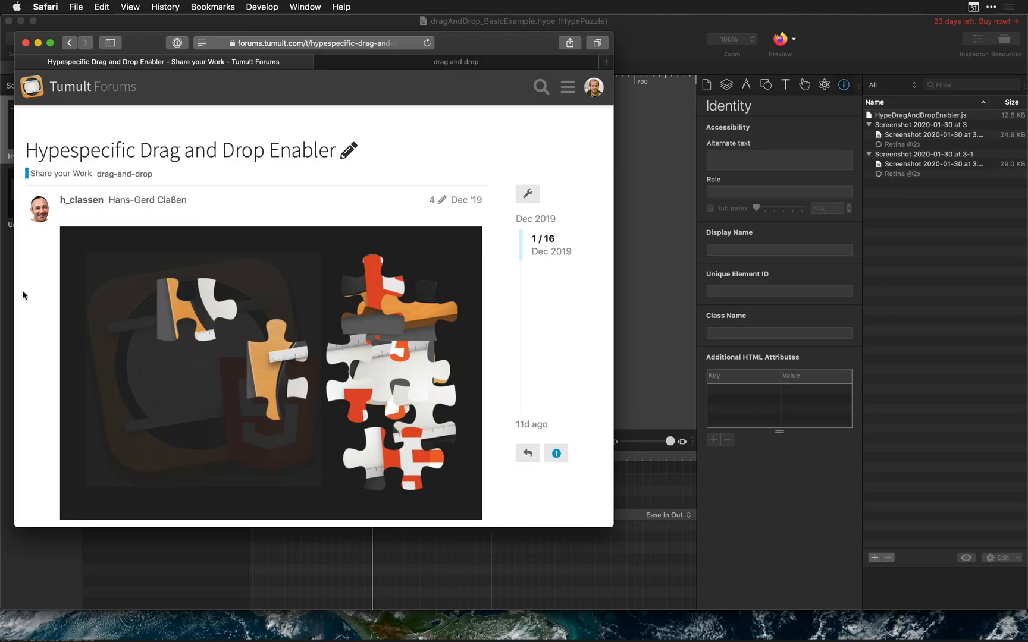
Scroll down the forum post toward the Hype Puzzle Livelink
{"action": "scroll", "scroll_direction": "down", "scroll_amount": 3}
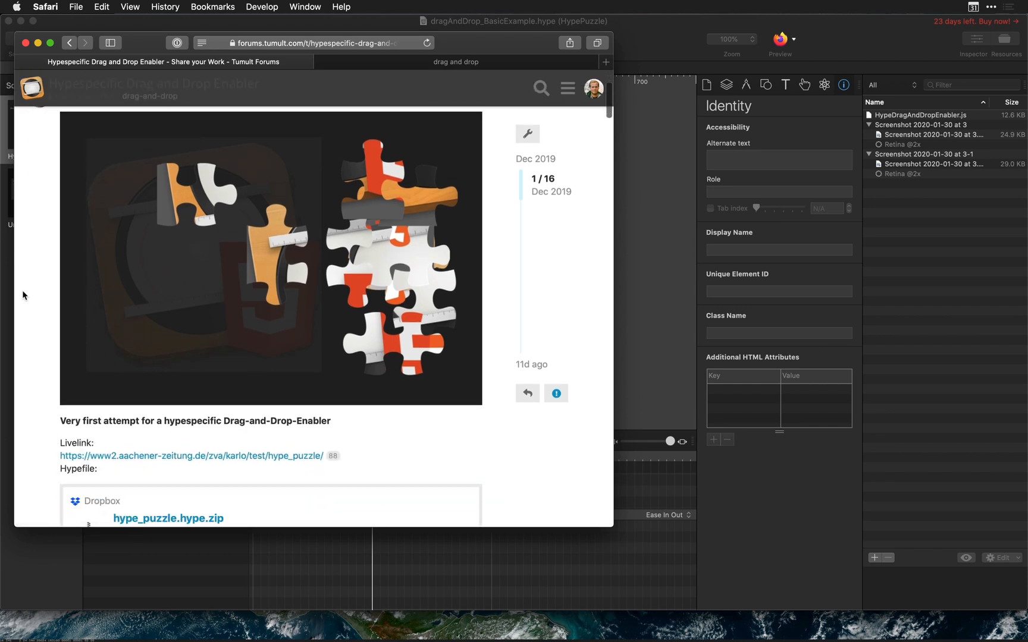
{"action": "scroll", "scroll_direction": "down", "scroll_amount": 3}
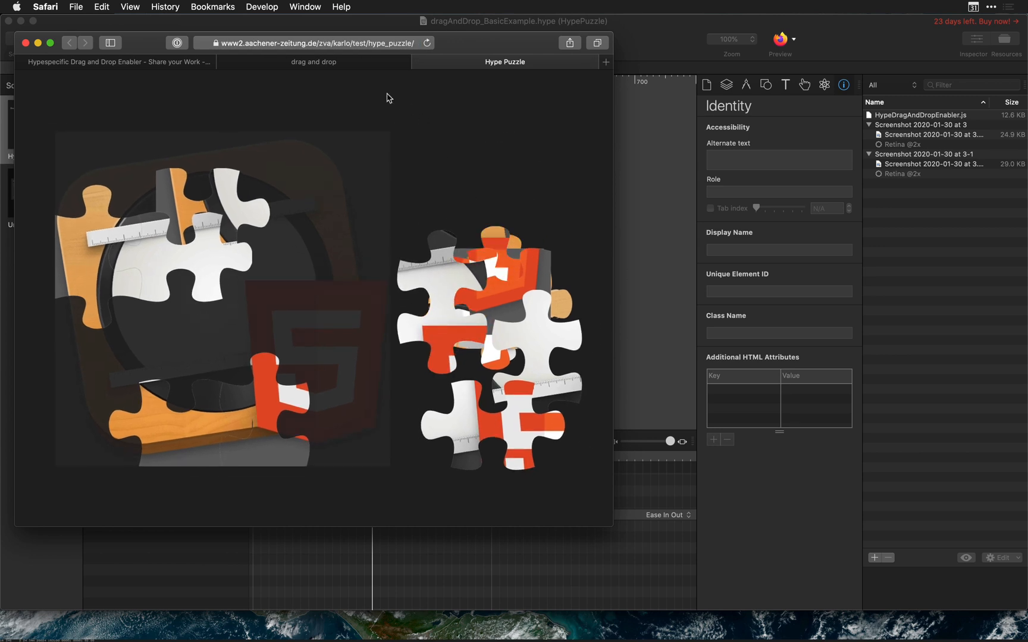
View the drag and drop demo tab, then return to the enabler forum post
{"action": "left_click", "coordinate": [313, 62]}
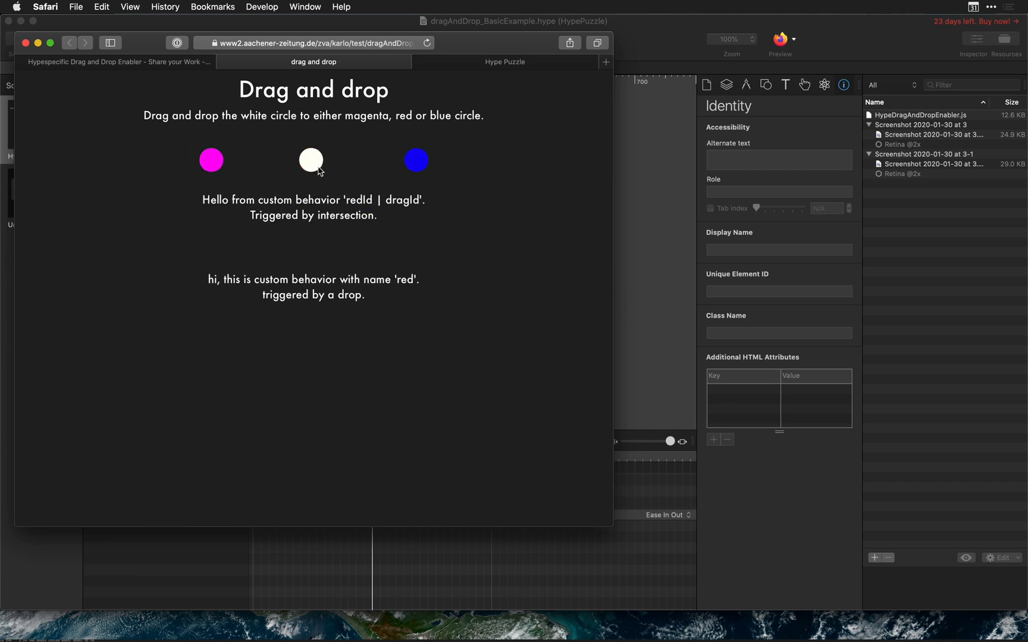
{"action": "mouse_move", "coordinate": [298, 236]}
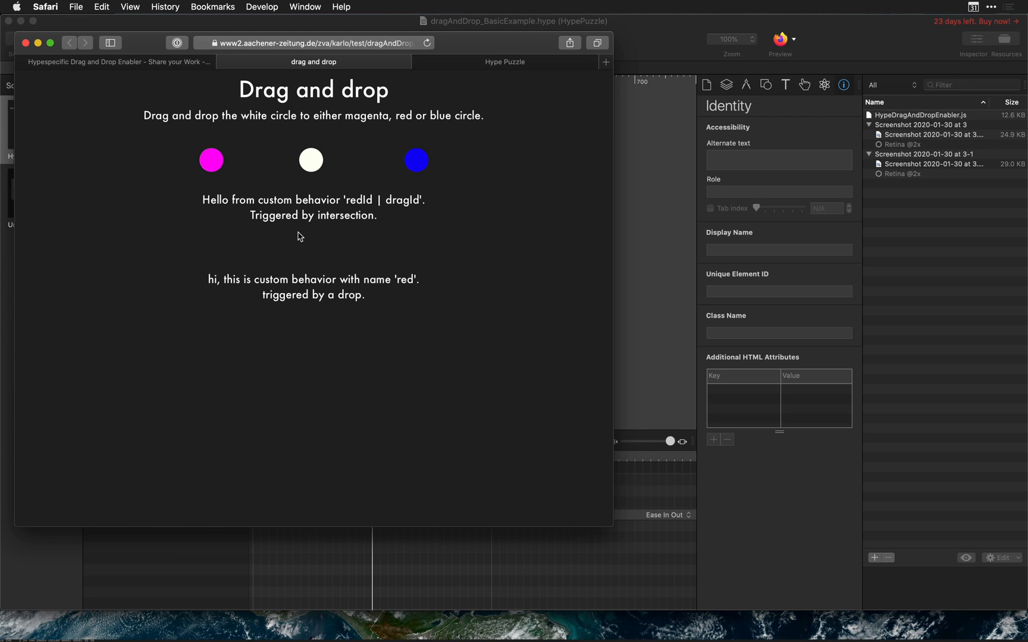
{"action": "left_click", "coordinate": [118, 62]}
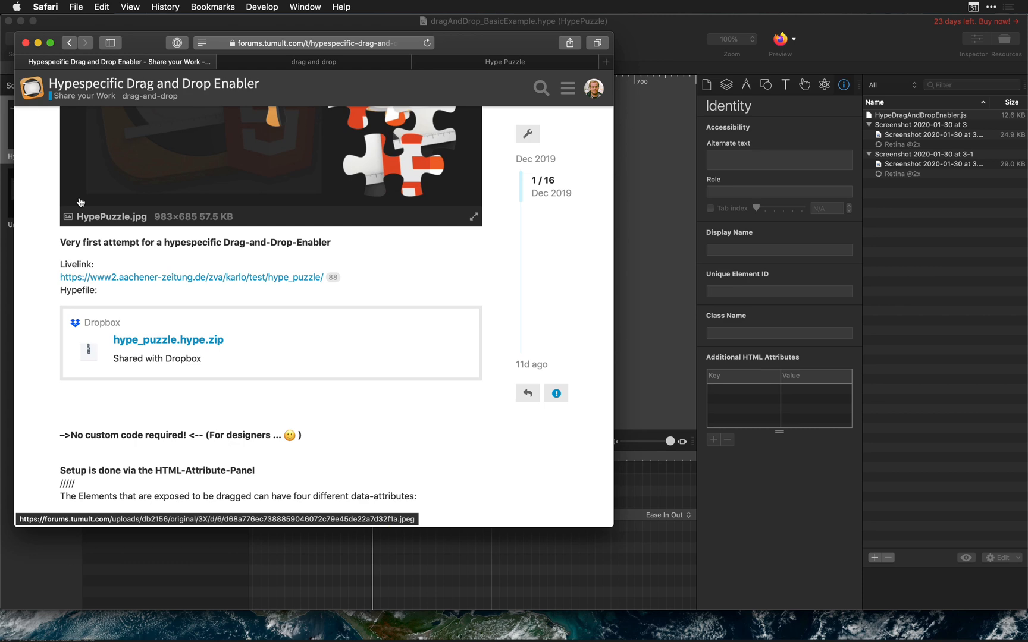
Scroll the forum post to the data-drag, data-drop, data-dropsnap and data-dragreverse setup notes
{"action": "scroll", "scroll_direction": "up", "scroll_amount": 3}
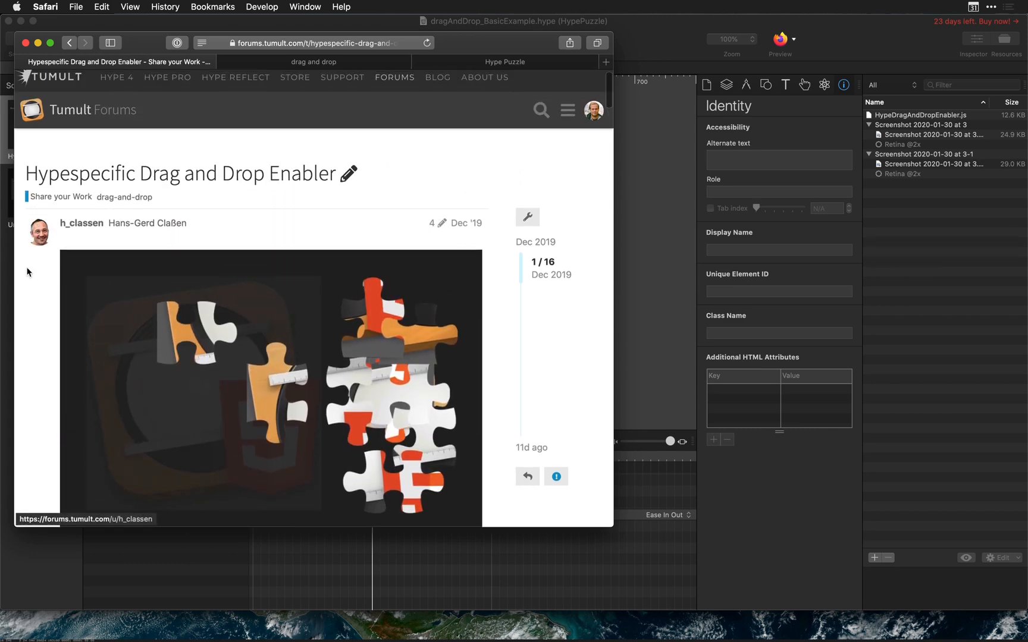
{"action": "scroll", "scroll_direction": "down", "scroll_amount": 3}
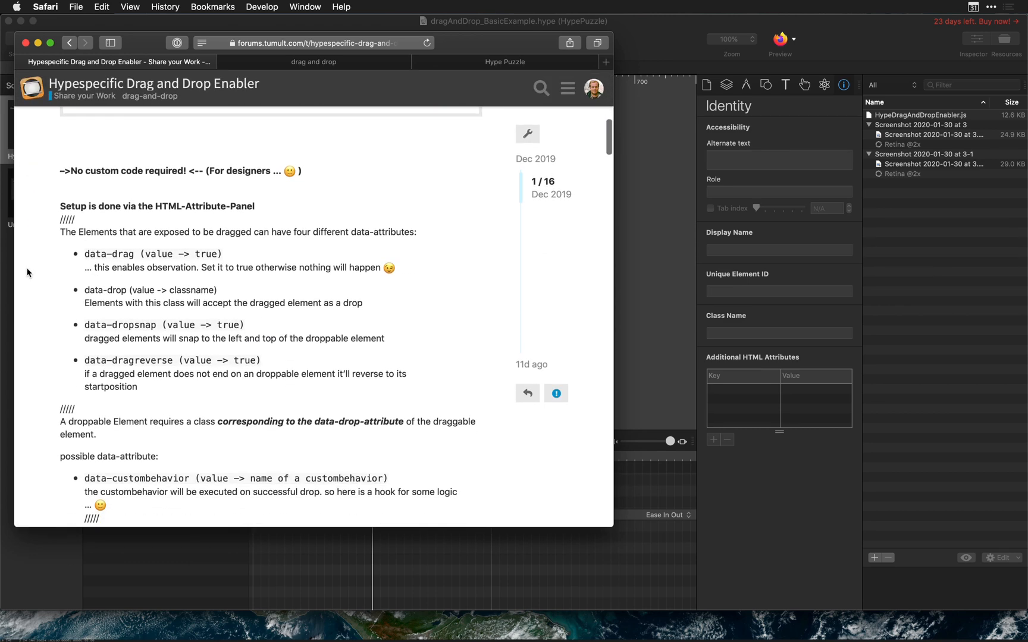
{"action": "scroll", "scroll_direction": "down", "scroll_amount": 3}
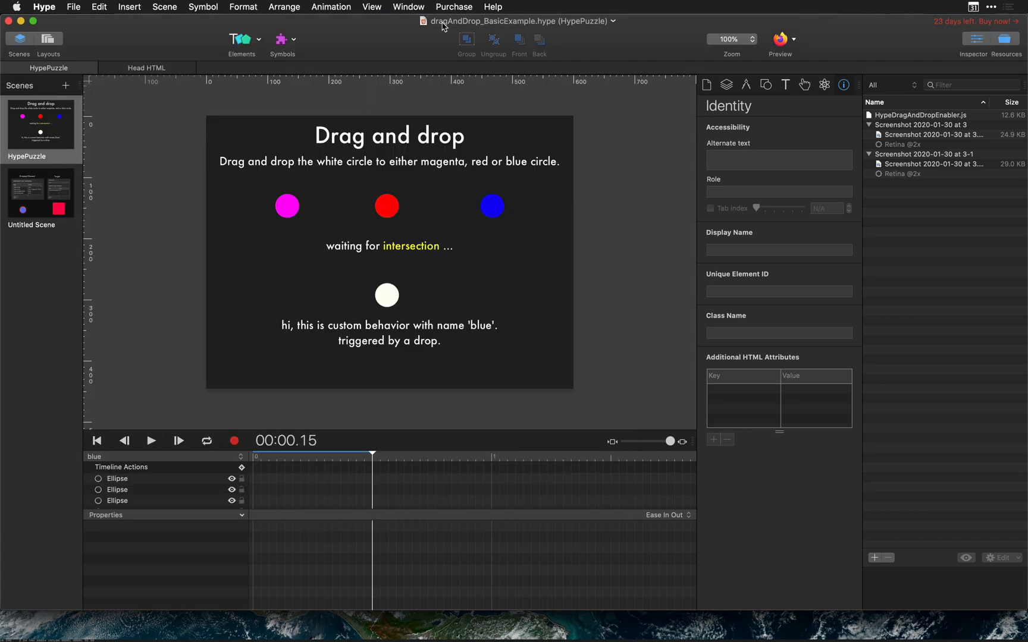
{"action": "mouse_move", "coordinate": [564, 39]}
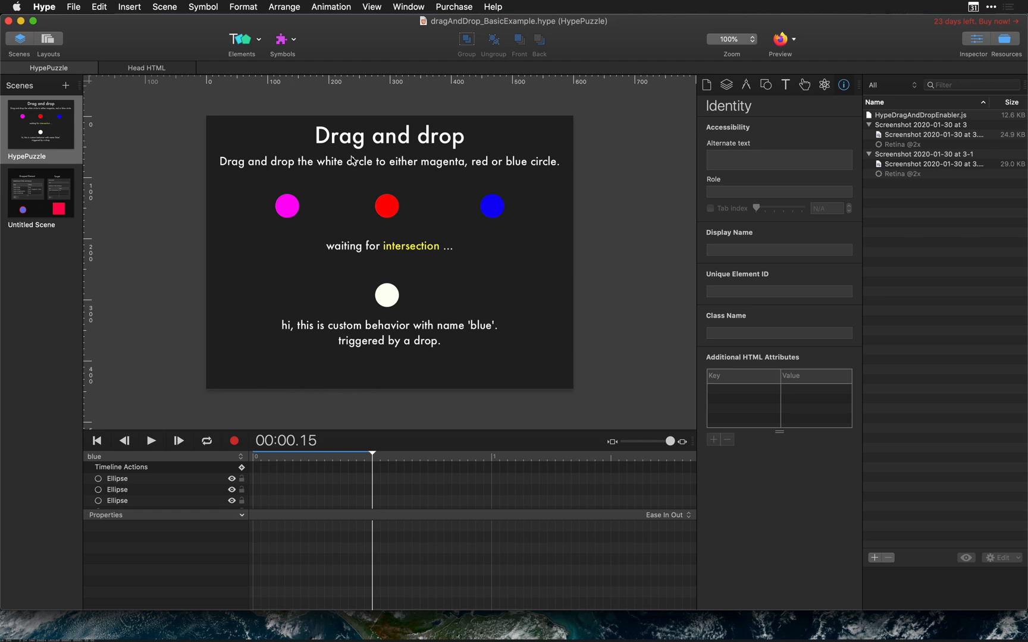
{"action": "left_click", "coordinate": [286, 205]}
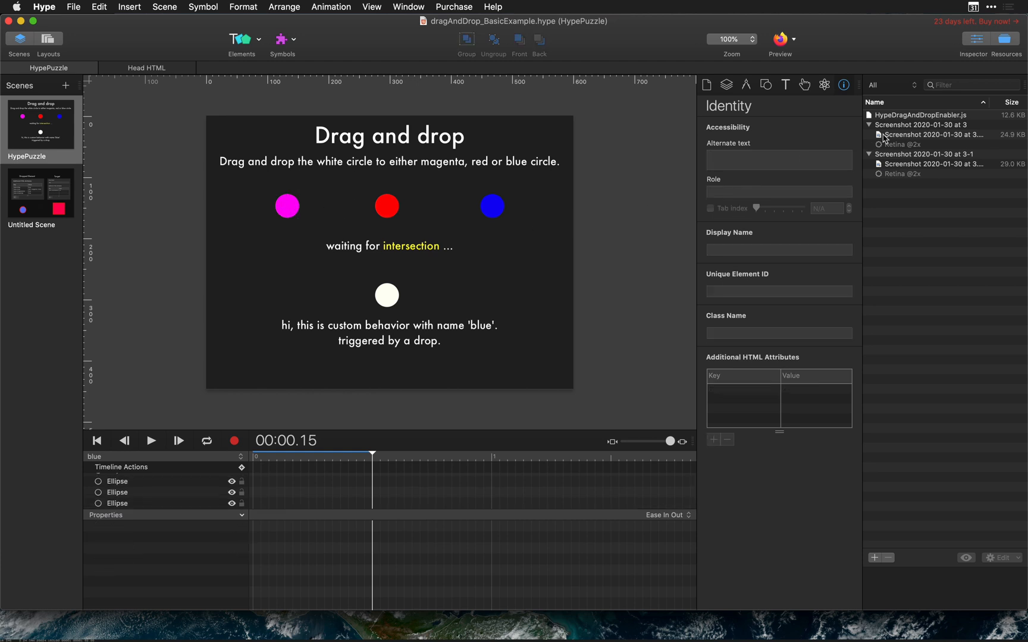
{"action": "left_click", "coordinate": [921, 115]}
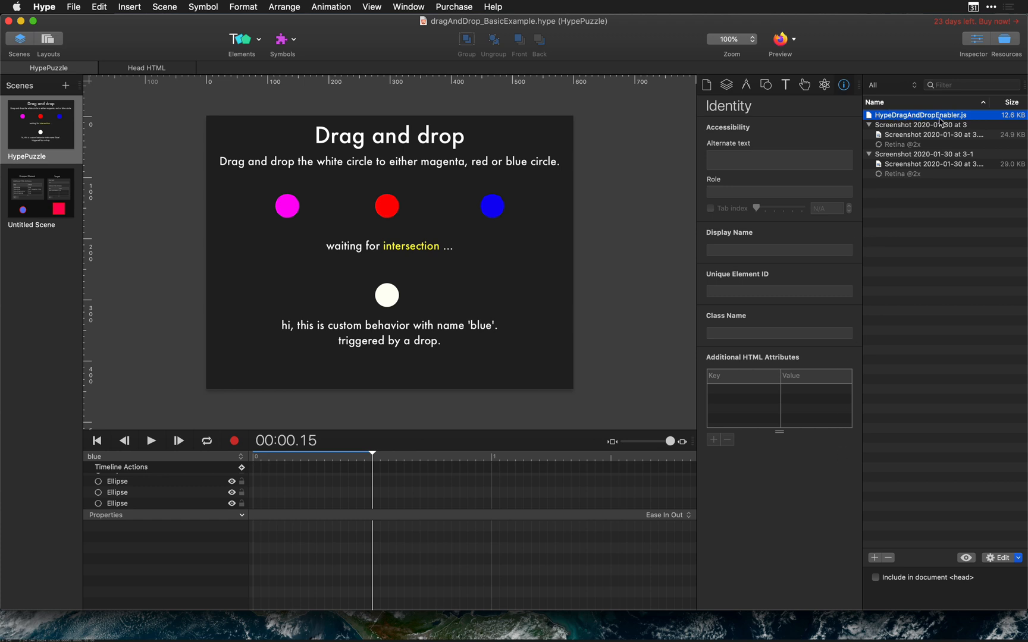
{"action": "mouse_move", "coordinate": [155, 78]}
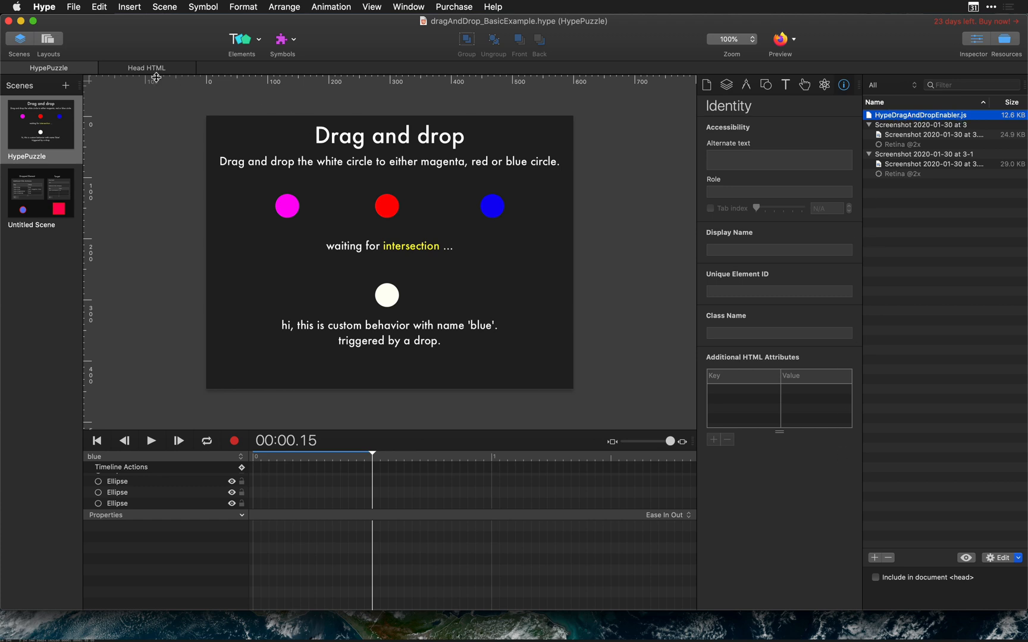
{"action": "left_click", "coordinate": [146, 68]}
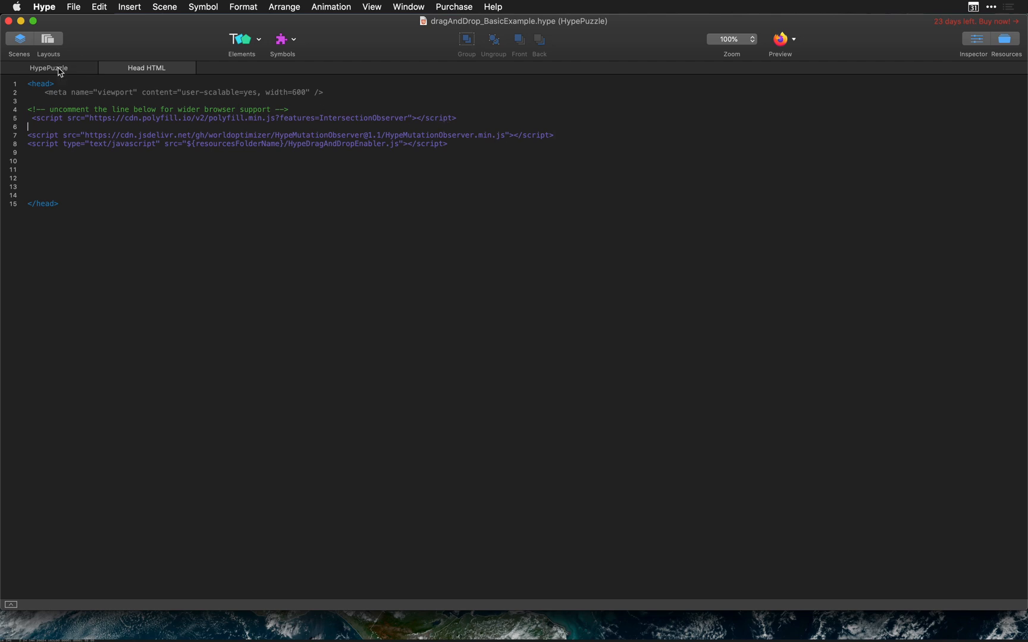
{"action": "left_click", "coordinate": [47, 68]}
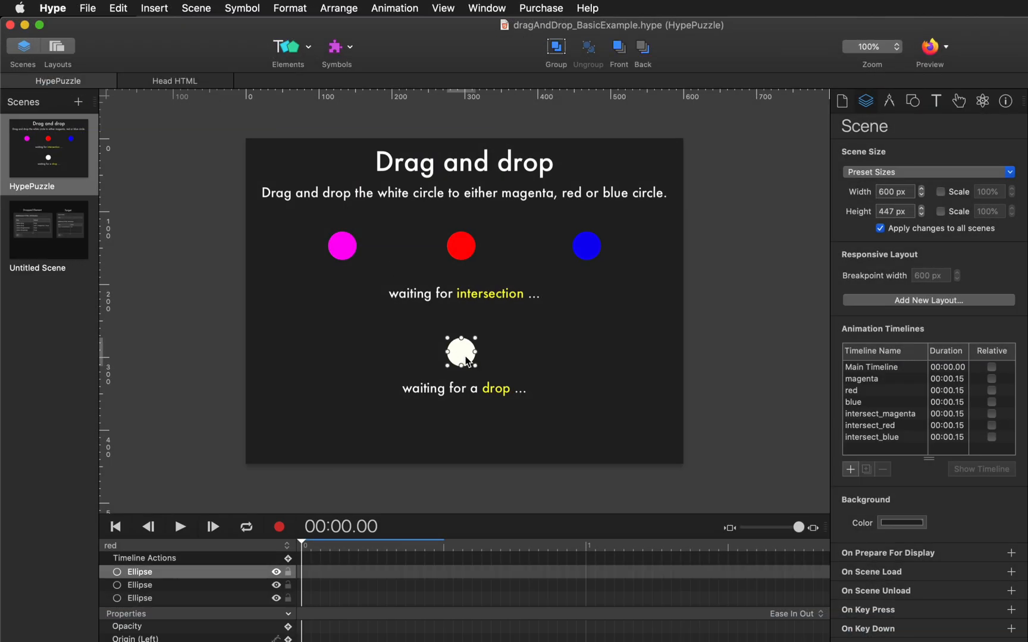
Change the white circle's data-drop value from red | magenta | blue to just red
{"action": "left_click", "coordinate": [1006, 101]}
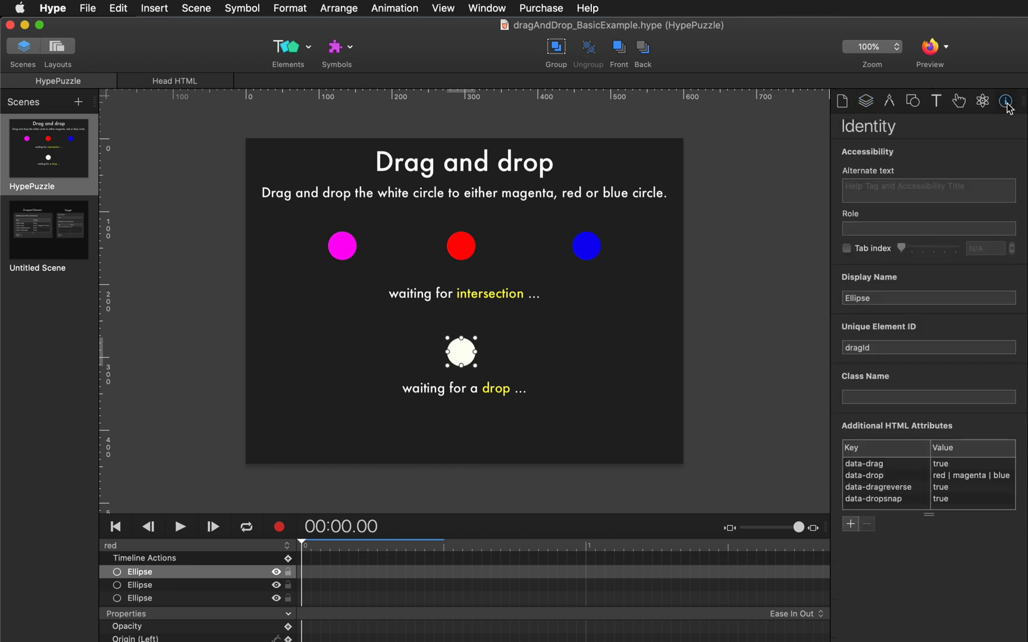
{"action": "mouse_move", "coordinate": [994, 166]}
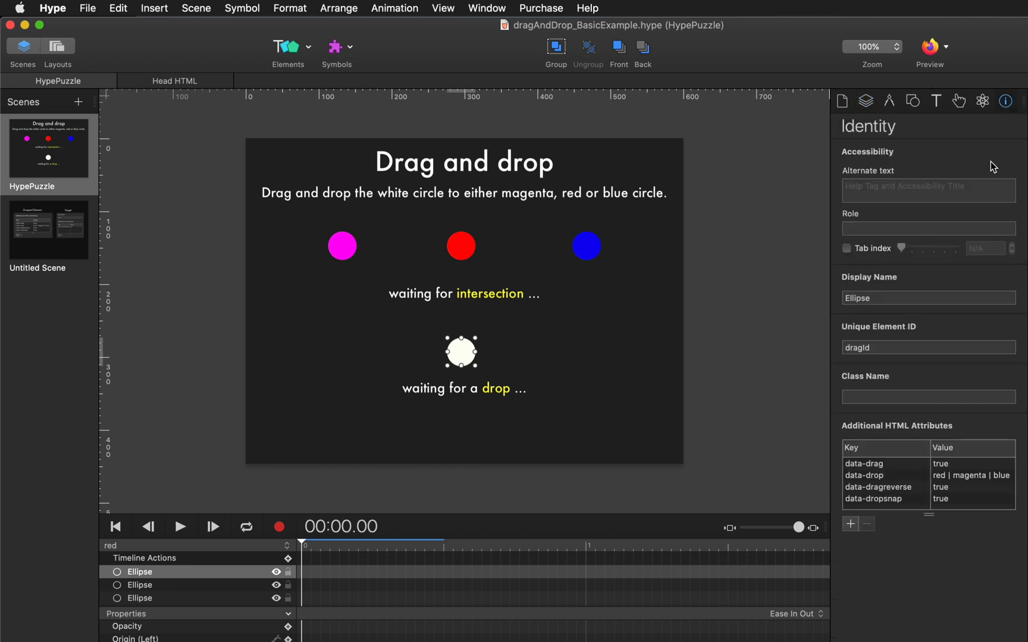
{"action": "left_click", "coordinate": [864, 464]}
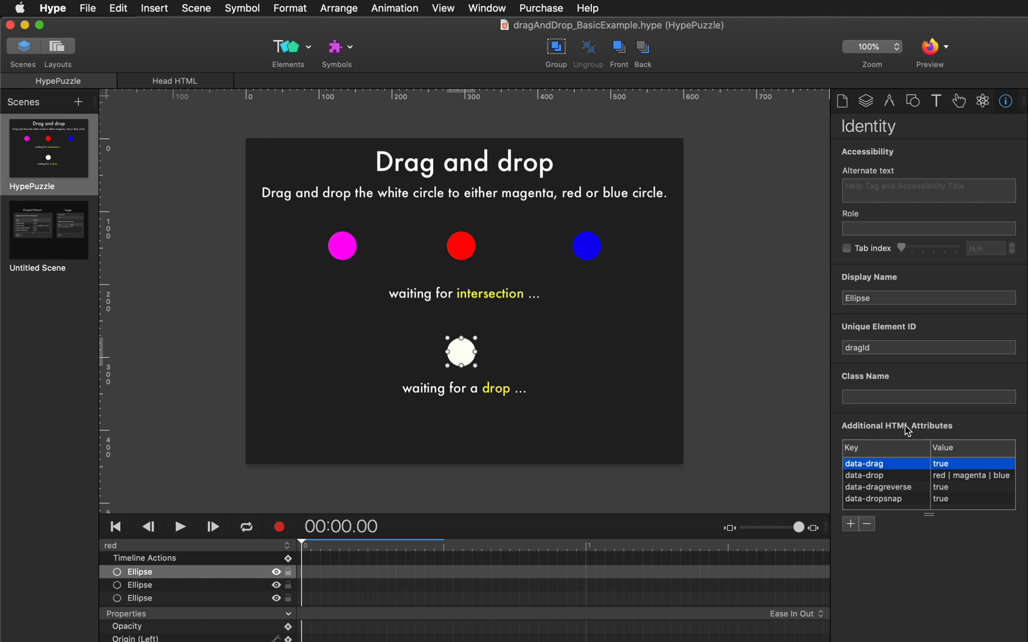
{"action": "mouse_move", "coordinate": [895, 484]}
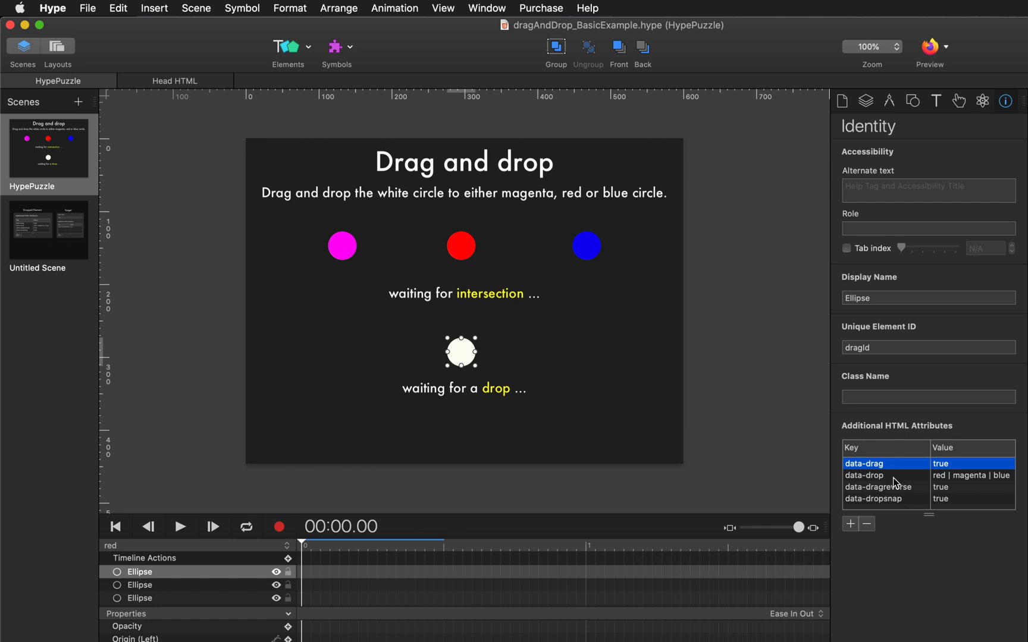
{"action": "left_click", "coordinate": [863, 475]}
{"action": "type", "text": "red"}
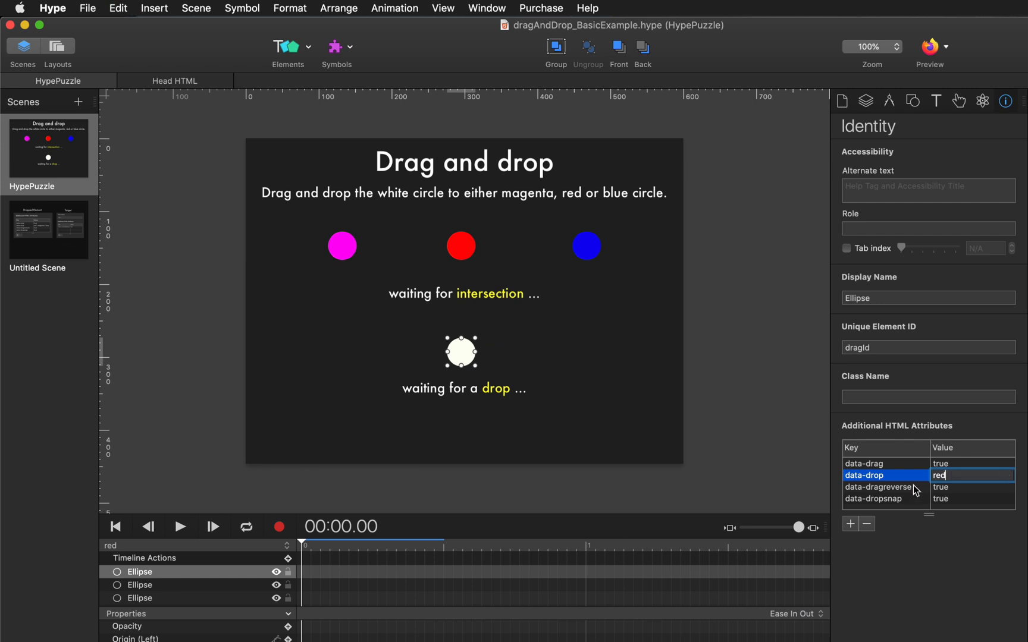
{"action": "left_click", "coordinate": [877, 487]}
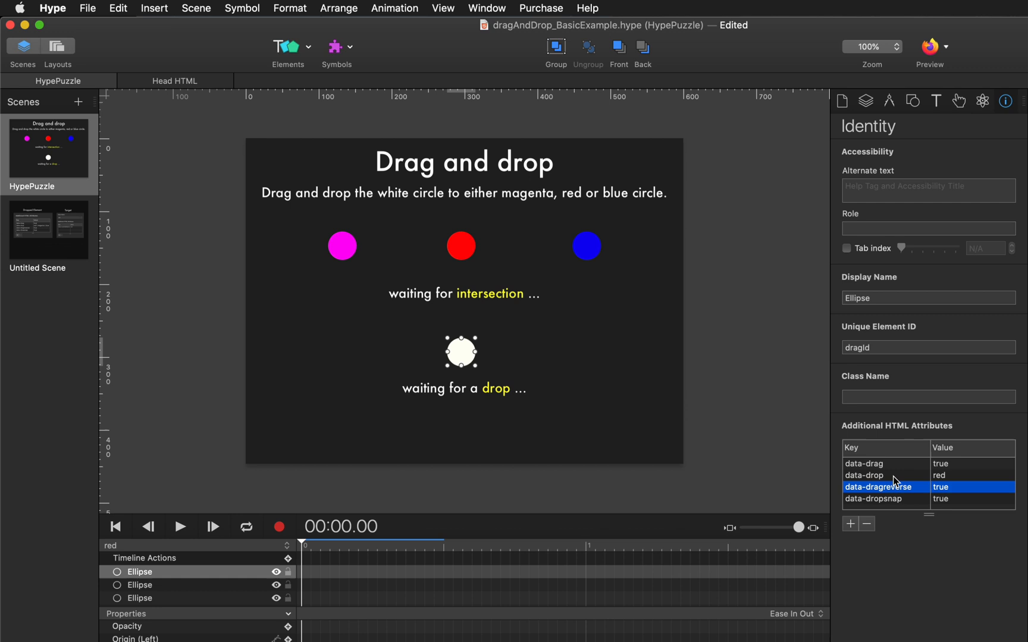
{"action": "left_click", "coordinate": [863, 476]}
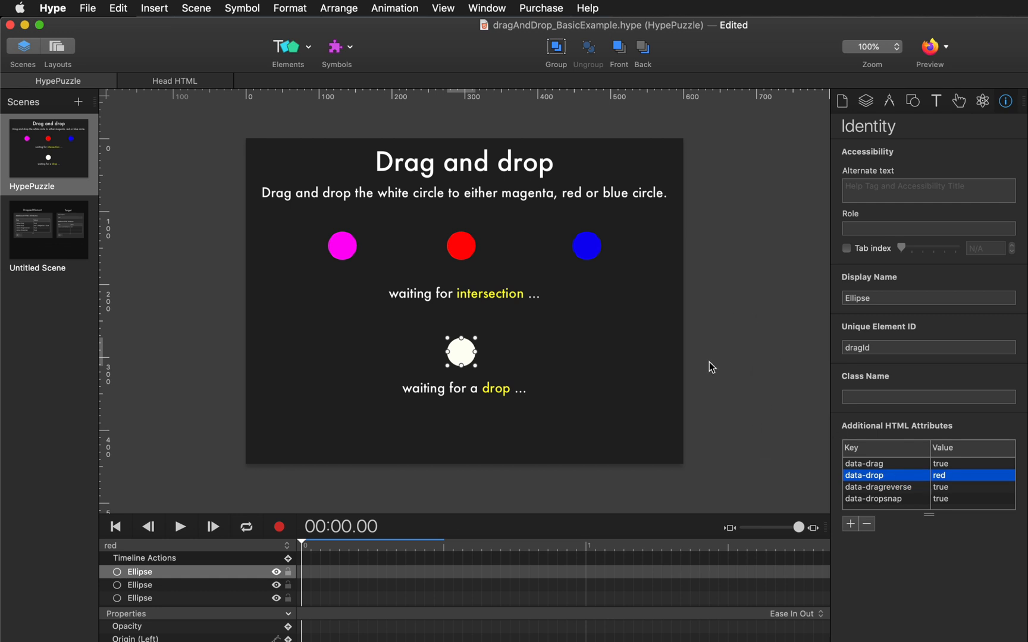
{"action": "left_click", "coordinate": [461, 245]}
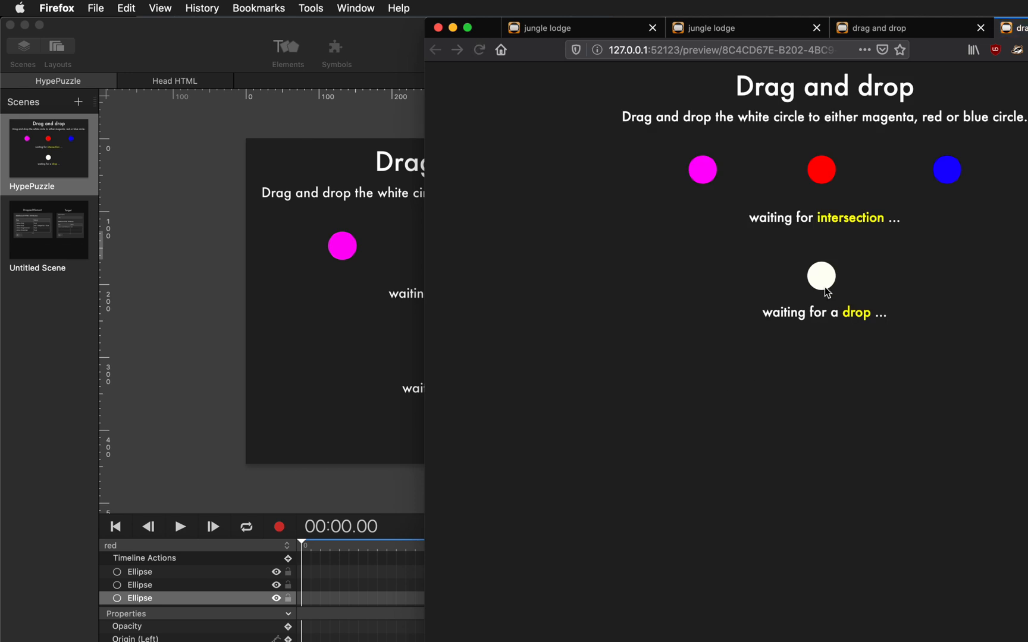
{"action": "mouse_move", "coordinate": [771, 244]}
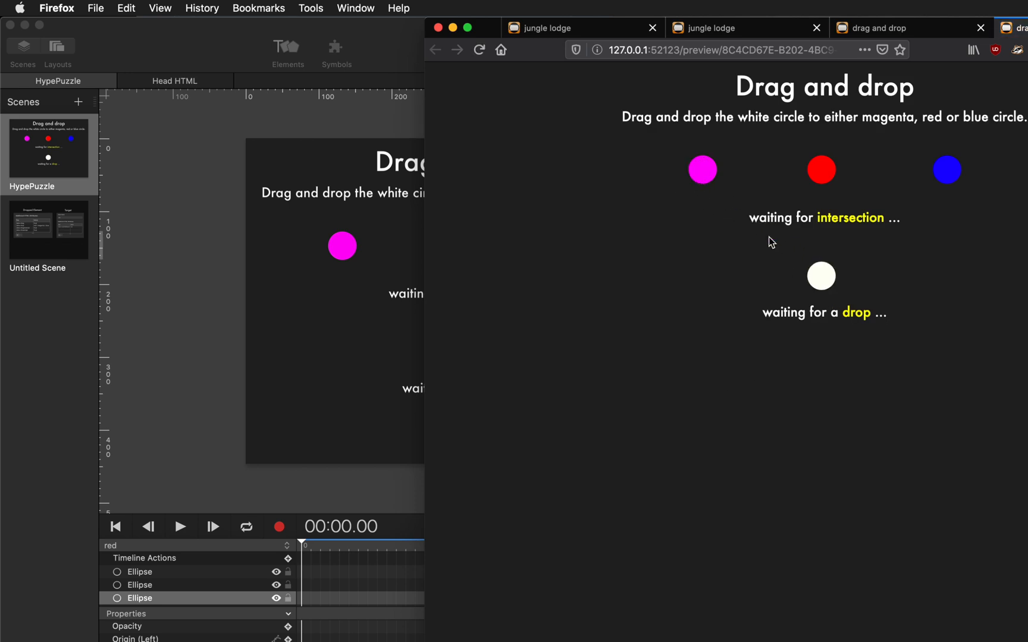
{"action": "mouse_move", "coordinate": [822, 288]}
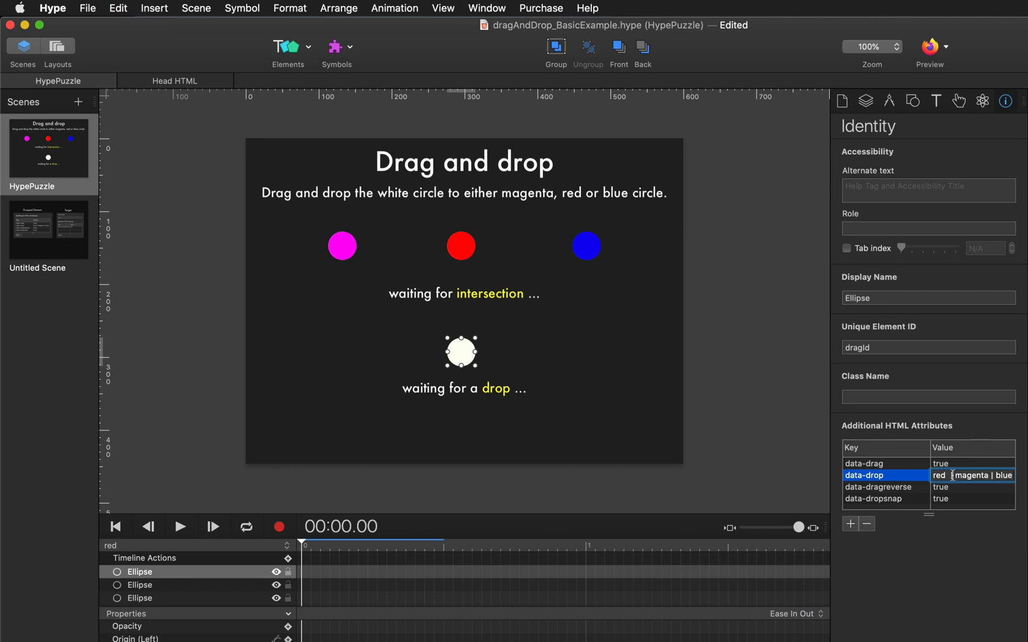
Inspect the blue and magenta circles' data-custombehavior attributes, then deselect everything
{"action": "left_click", "coordinate": [586, 246]}
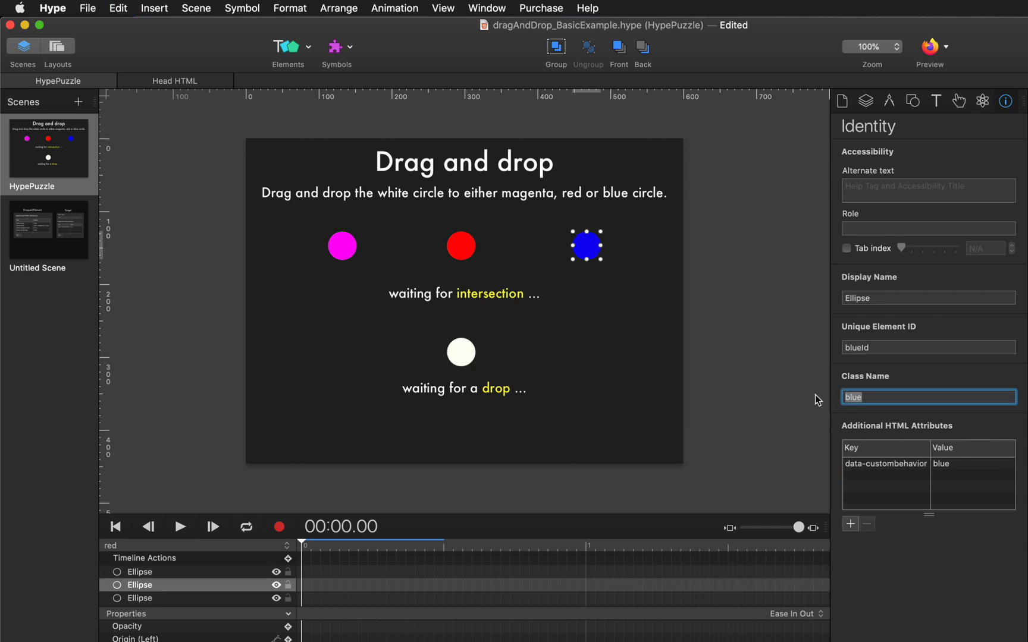
{"action": "mouse_move", "coordinate": [860, 412]}
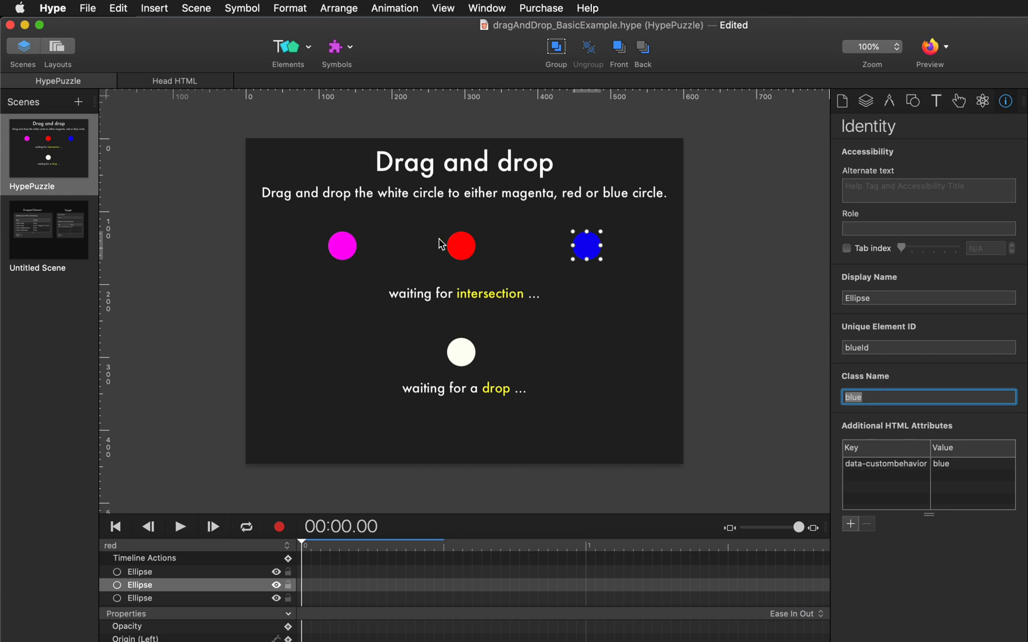
{"action": "left_click", "coordinate": [341, 245]}
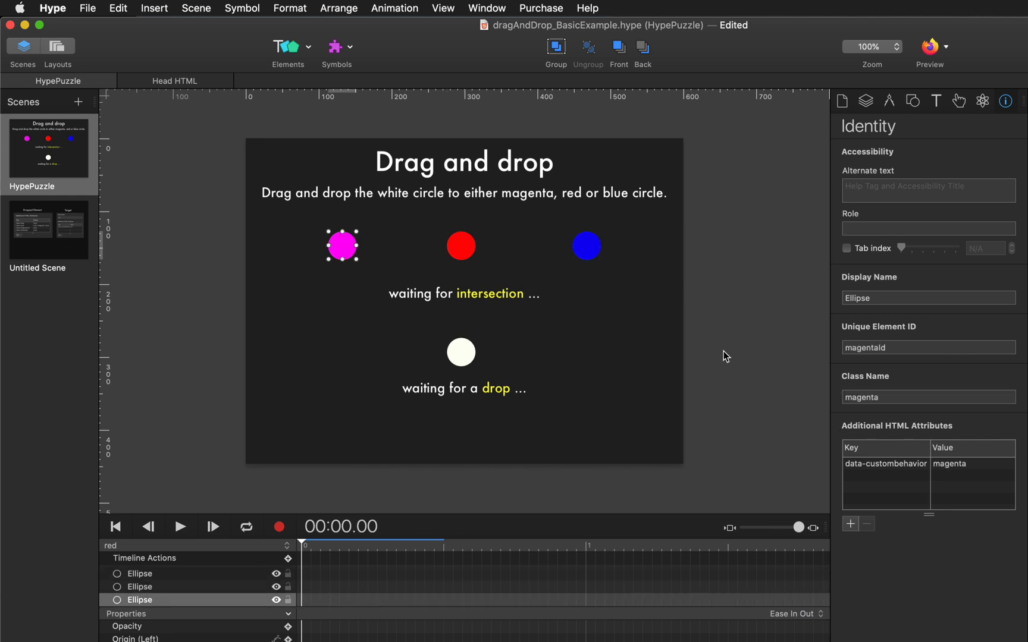
{"action": "left_click", "coordinate": [586, 246]}
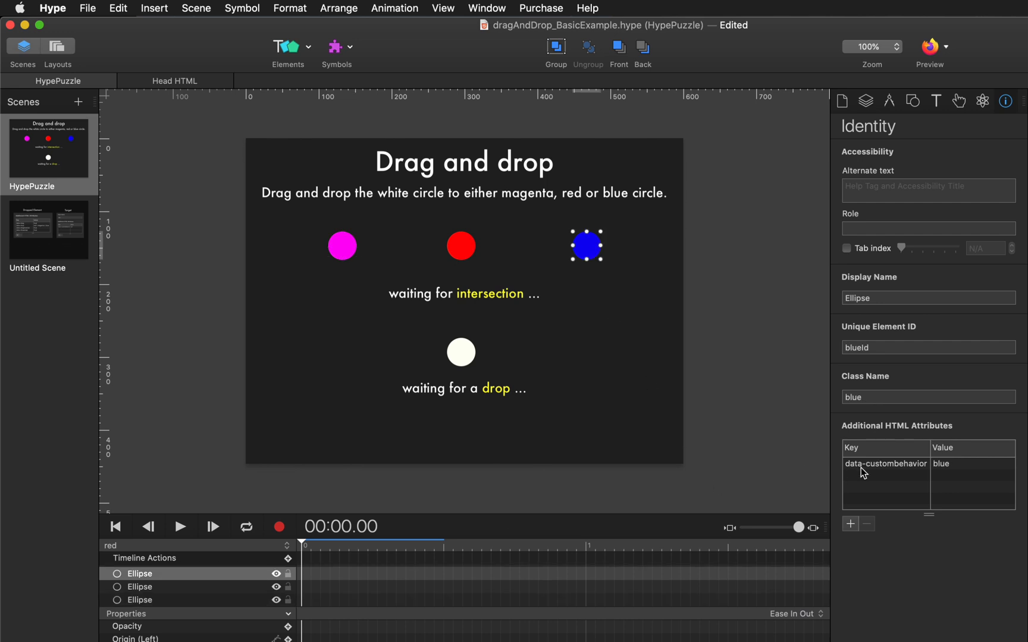
{"action": "left_click", "coordinate": [886, 464]}
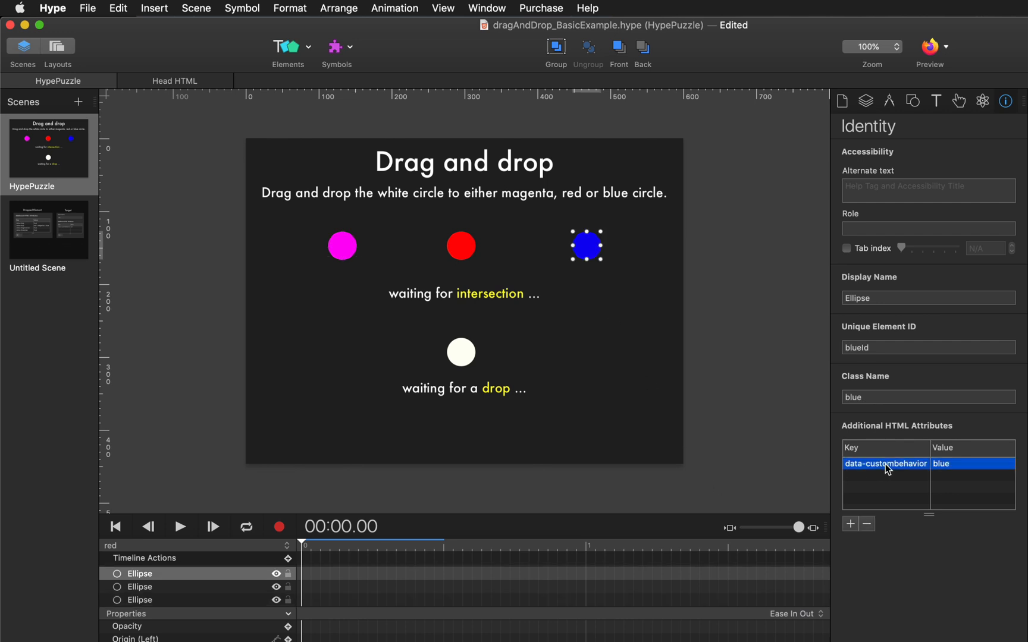
{"action": "mouse_move", "coordinate": [911, 480]}
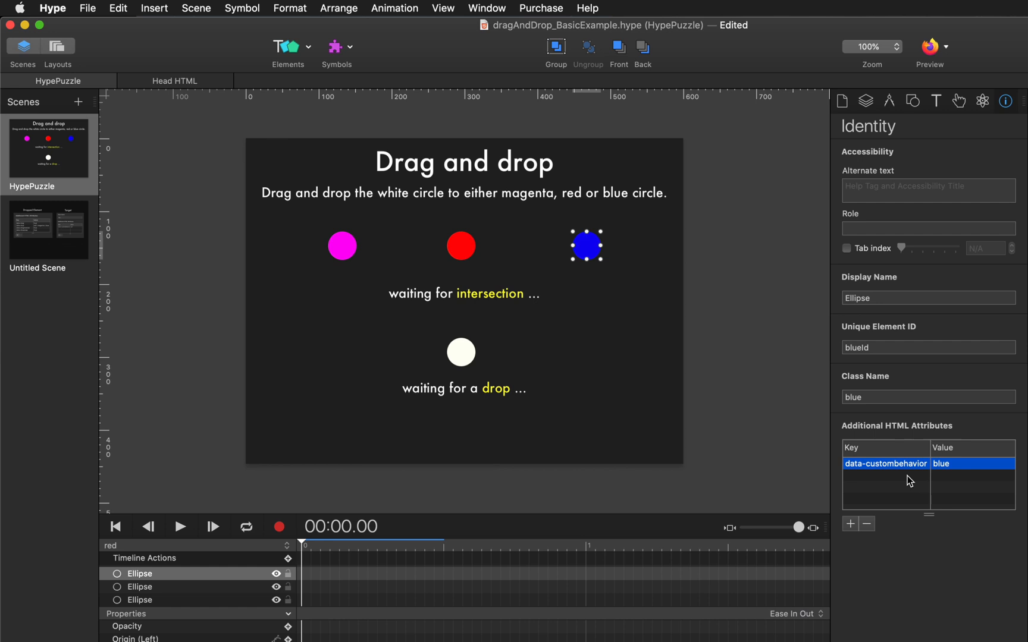
{"action": "left_click", "coordinate": [679, 263]}
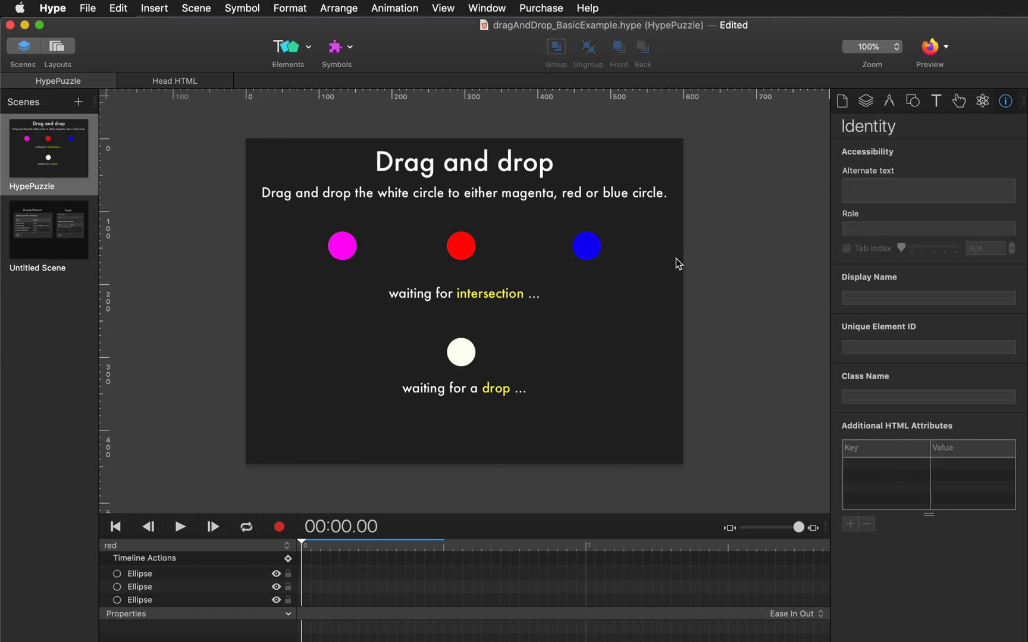
{"action": "mouse_move", "coordinate": [783, 188]}
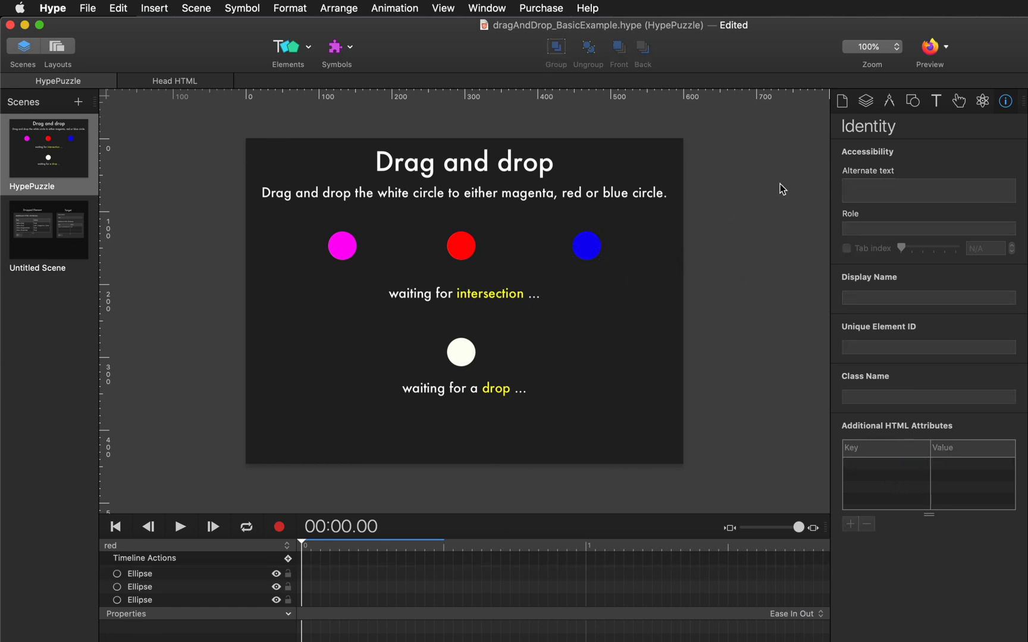
Review the Document, Scene and blue circle Identity inspectors for custom behaviors
{"action": "left_click", "coordinate": [842, 101]}
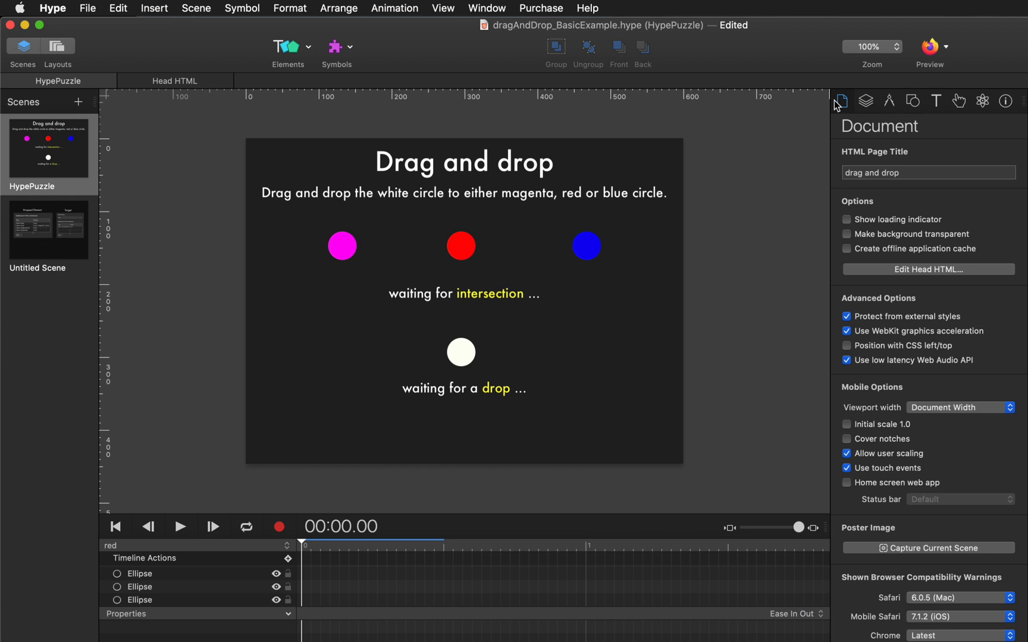
{"action": "left_click", "coordinate": [865, 101]}
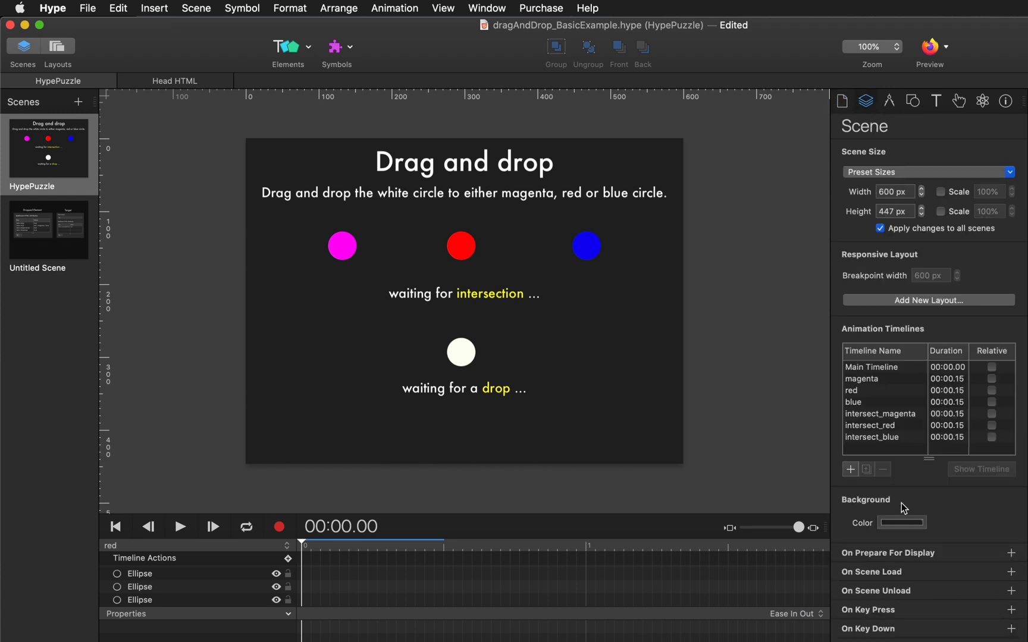
{"action": "scroll", "scroll_direction": "down", "scroll_amount": 3}
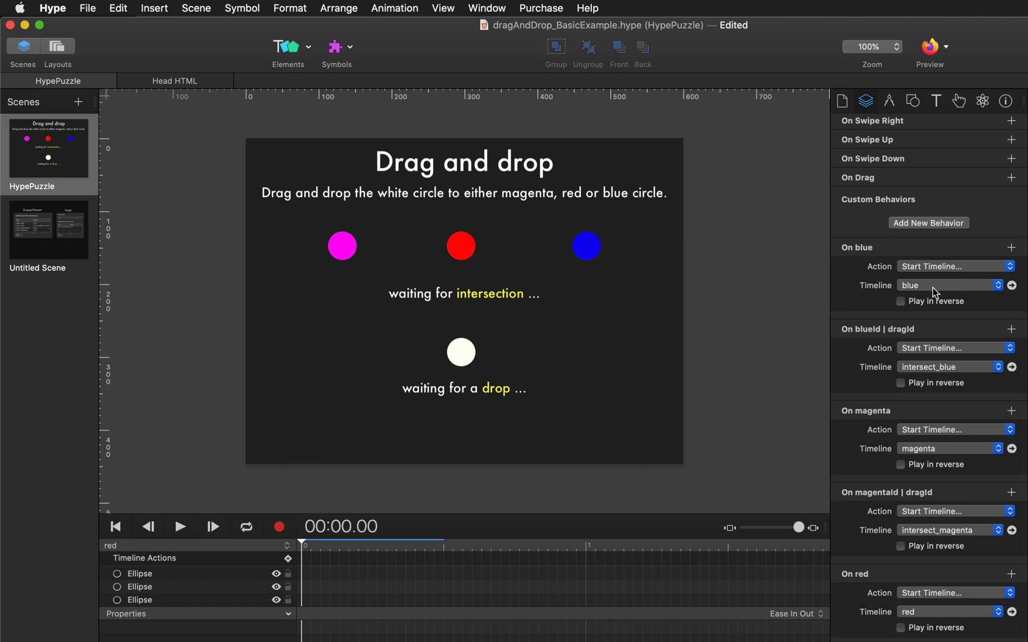
{"action": "mouse_move", "coordinate": [517, 368]}
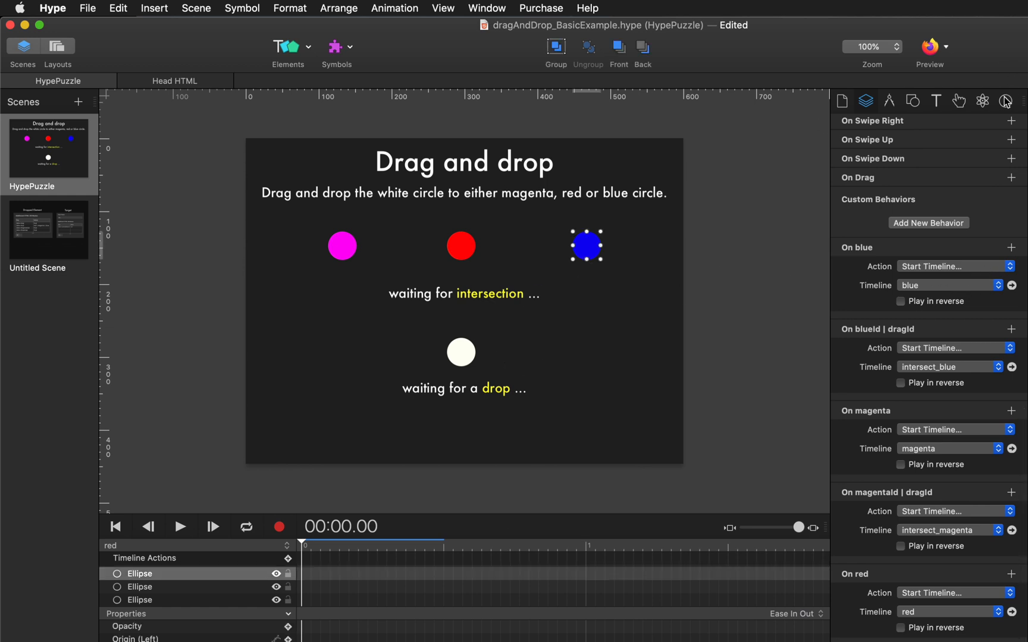
{"action": "left_click", "coordinate": [1004, 101]}
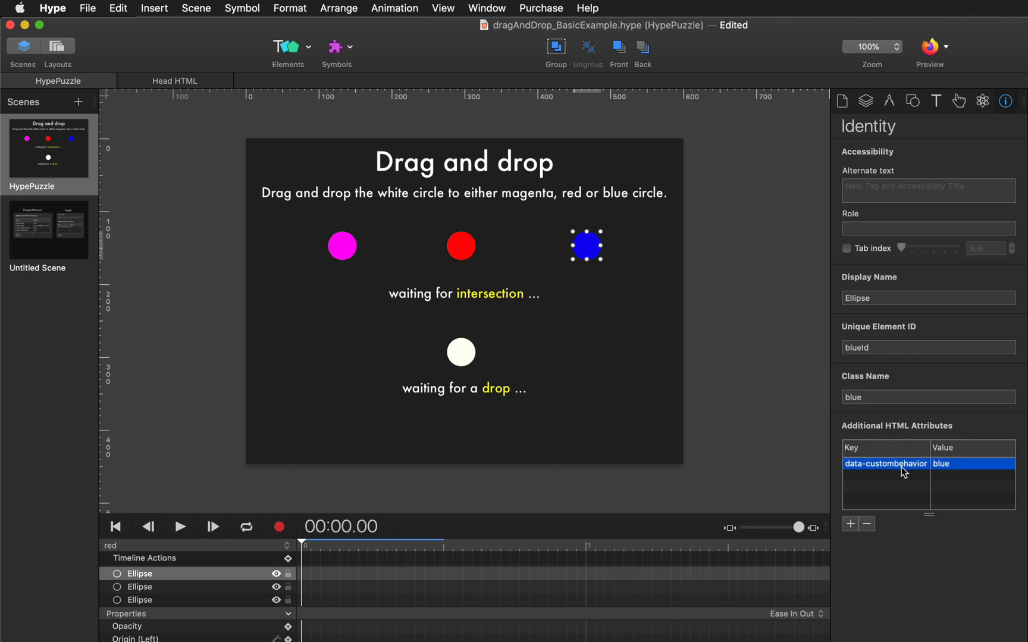
{"action": "mouse_move", "coordinate": [943, 469]}
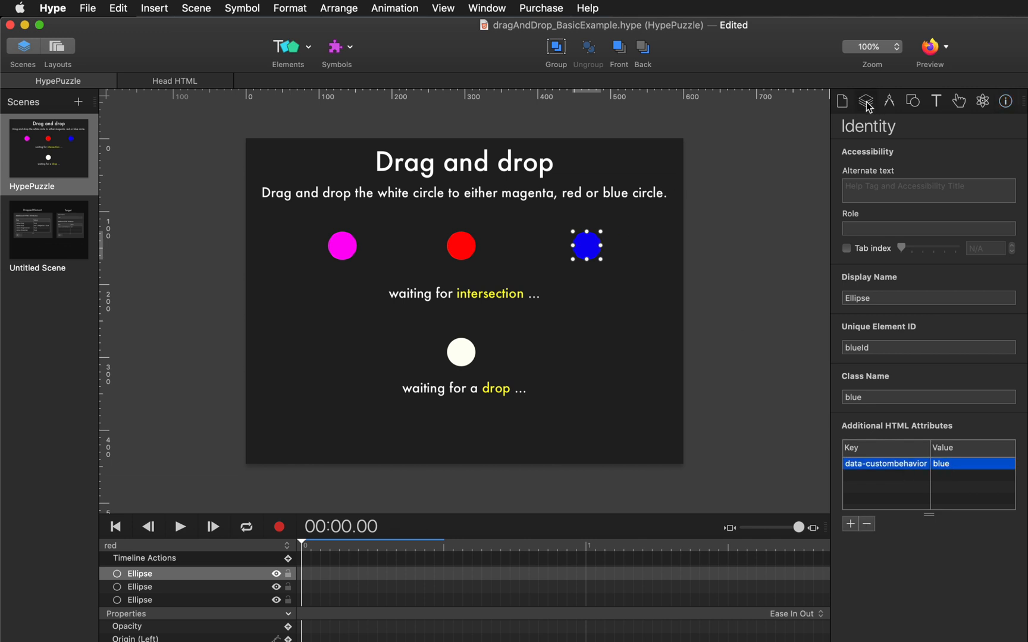
{"action": "left_click", "coordinate": [865, 100]}
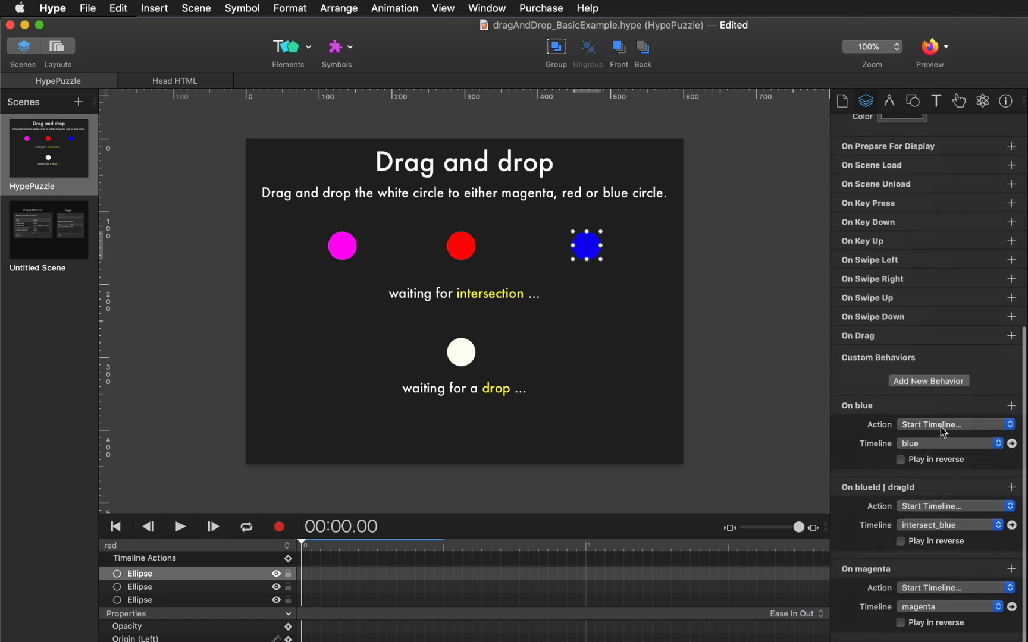
{"action": "mouse_move", "coordinate": [932, 432]}
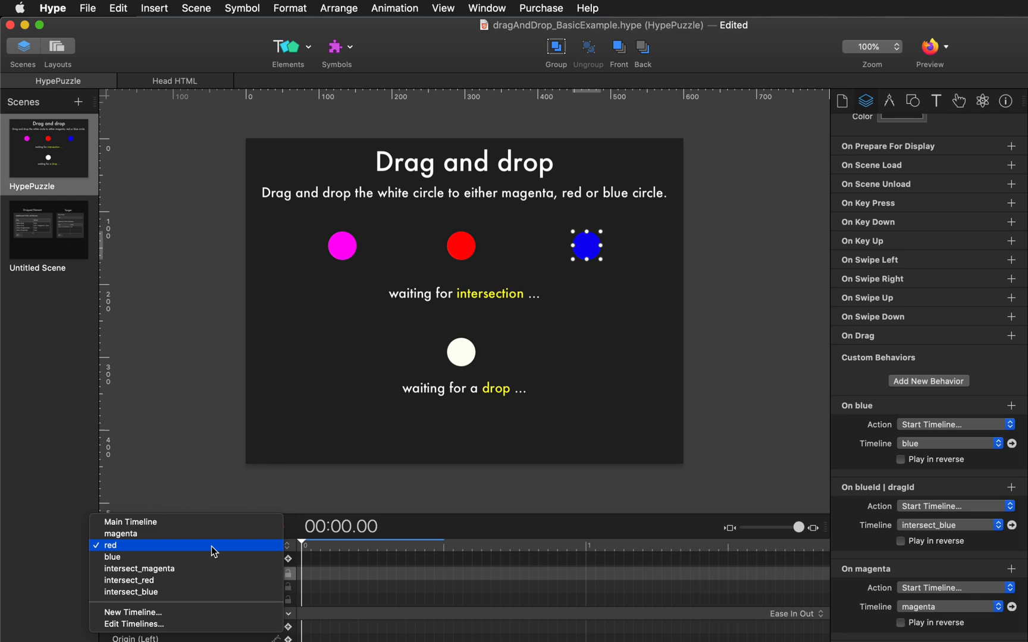
Switch to the blue timeline and recheck the blue circle's identity and scene settings
{"action": "left_click", "coordinate": [111, 557]}
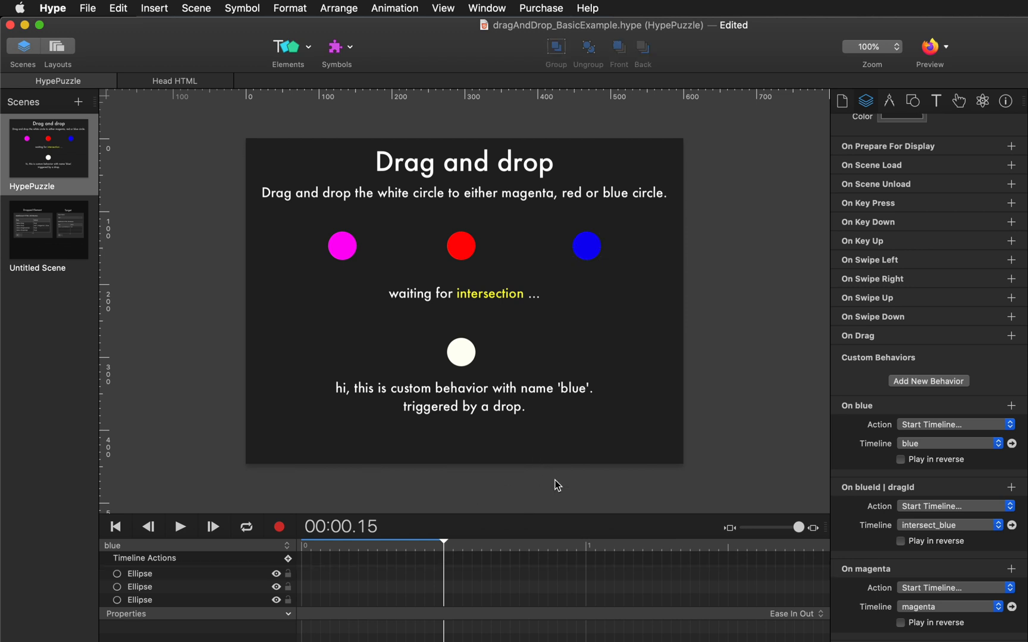
{"action": "left_click", "coordinate": [584, 245]}
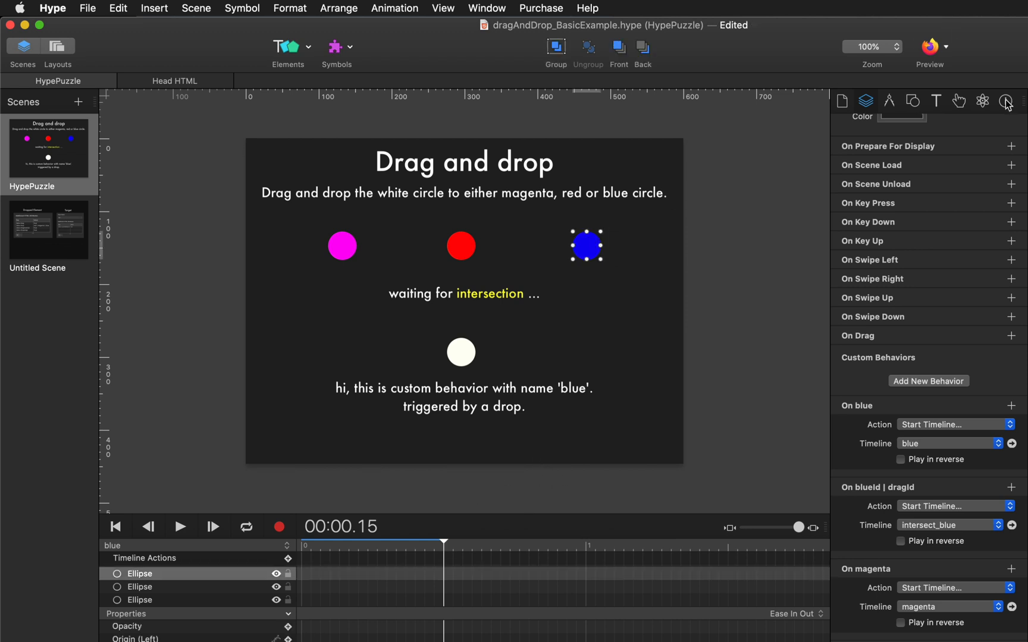
{"action": "left_click", "coordinate": [1005, 100]}
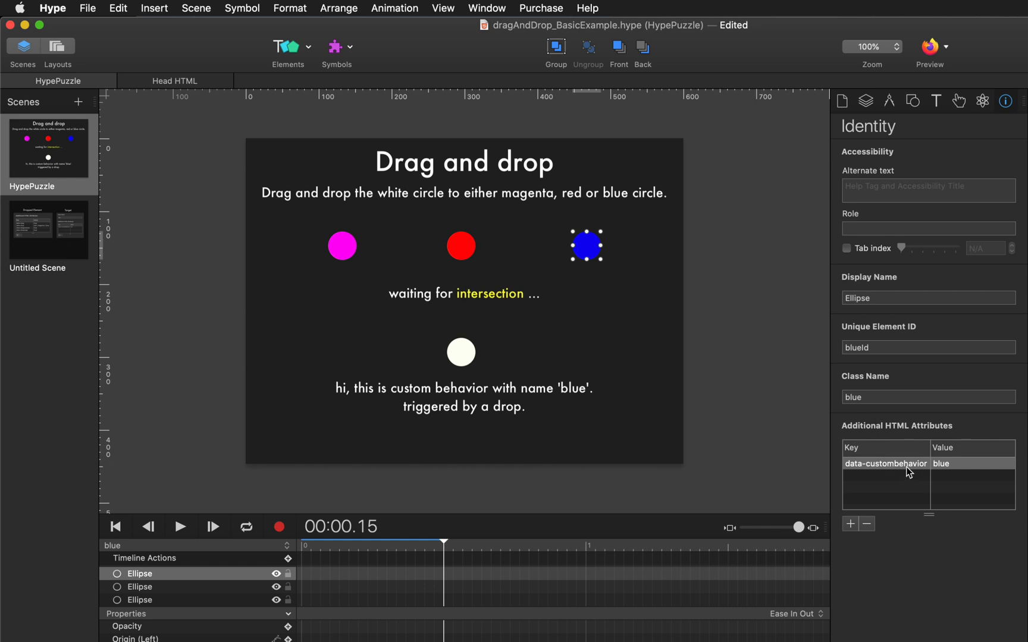
{"action": "left_click", "coordinate": [944, 464]}
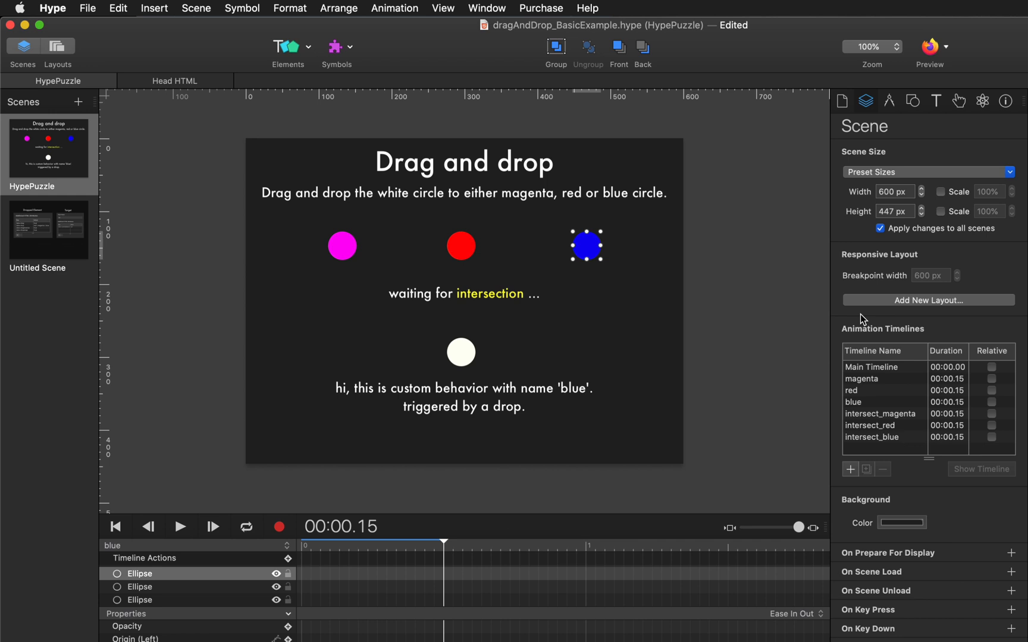
{"action": "scroll", "scroll_direction": "down", "scroll_amount": 3}
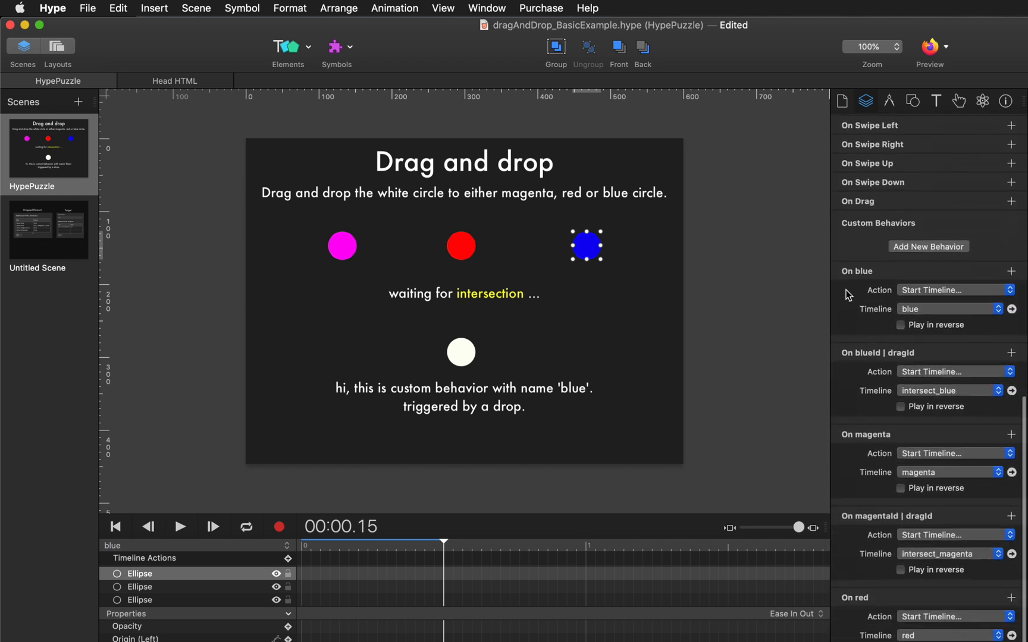
Open Untitled Scene and insert a rectangle and an ellipse
{"action": "left_click", "coordinate": [537, 245]}
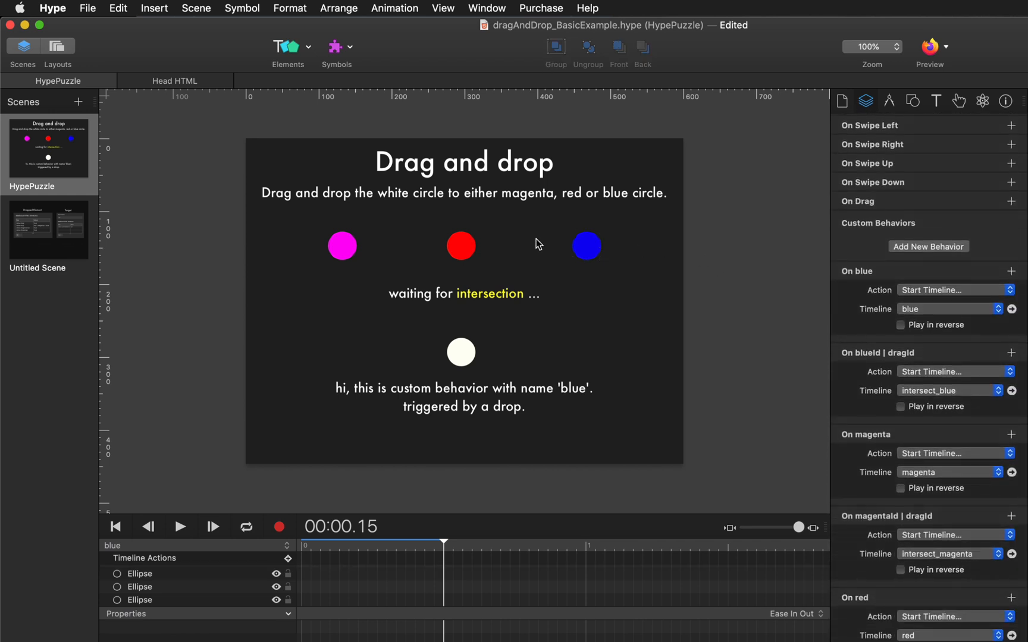
{"action": "left_click", "coordinate": [48, 230]}
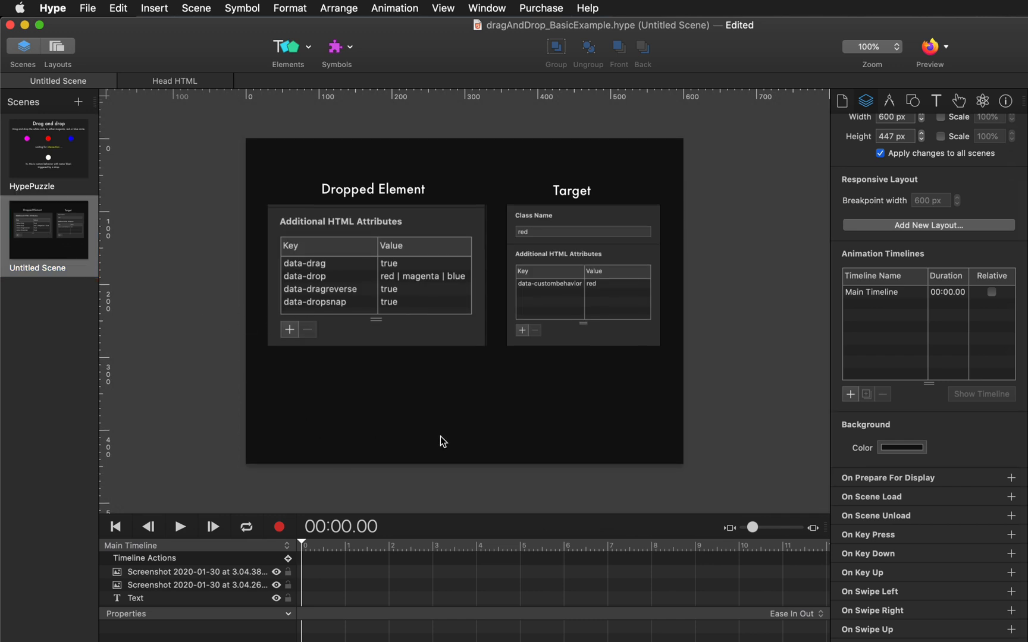
{"action": "left_click", "coordinate": [288, 47]}
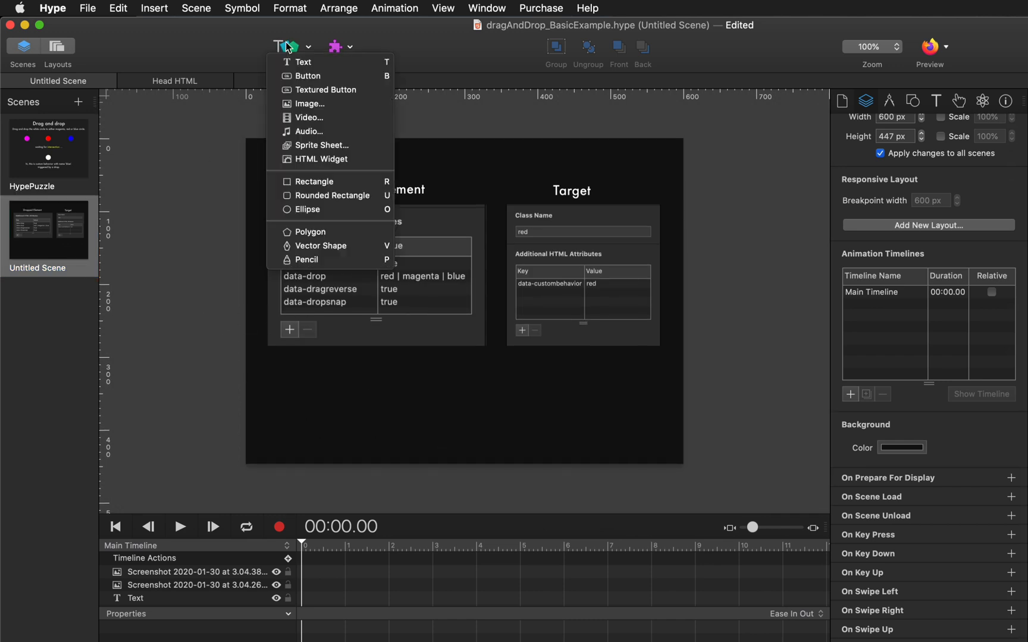
{"action": "mouse_move", "coordinate": [302, 182]}
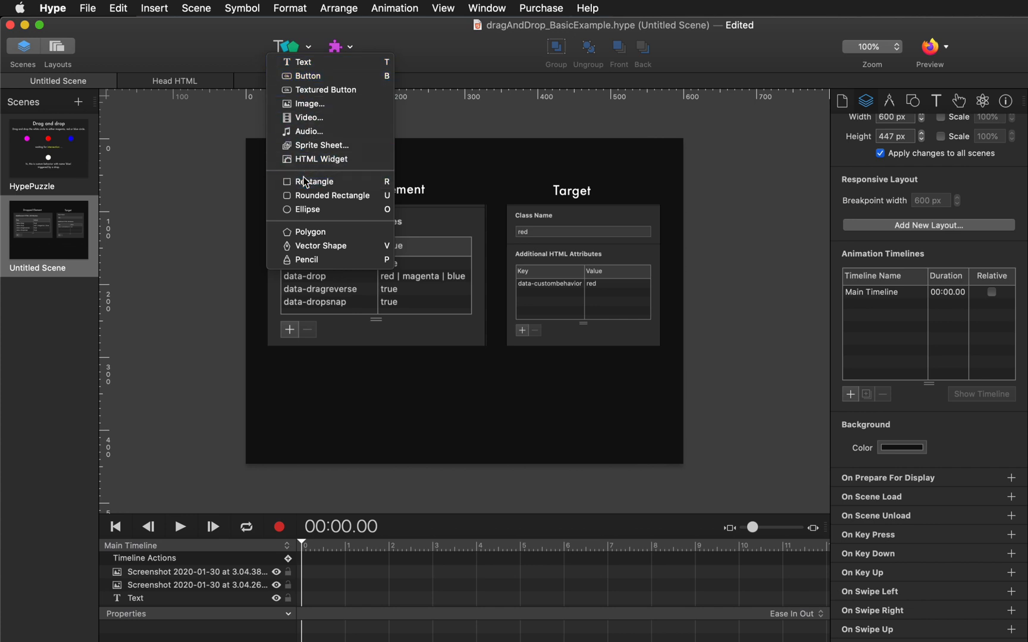
{"action": "left_click", "coordinate": [314, 182]}
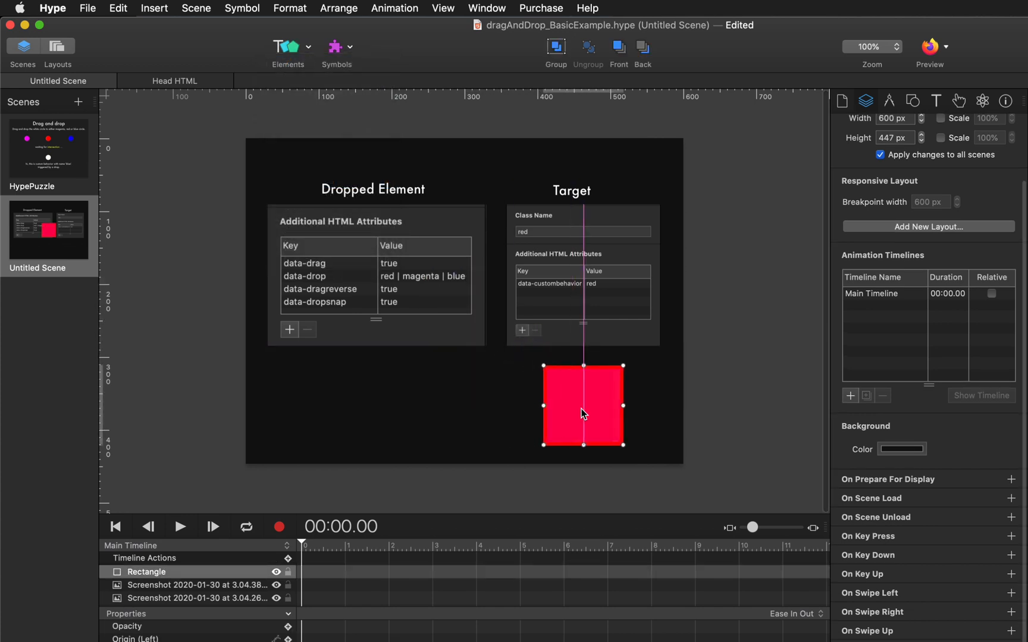
{"action": "left_click", "coordinate": [287, 47]}
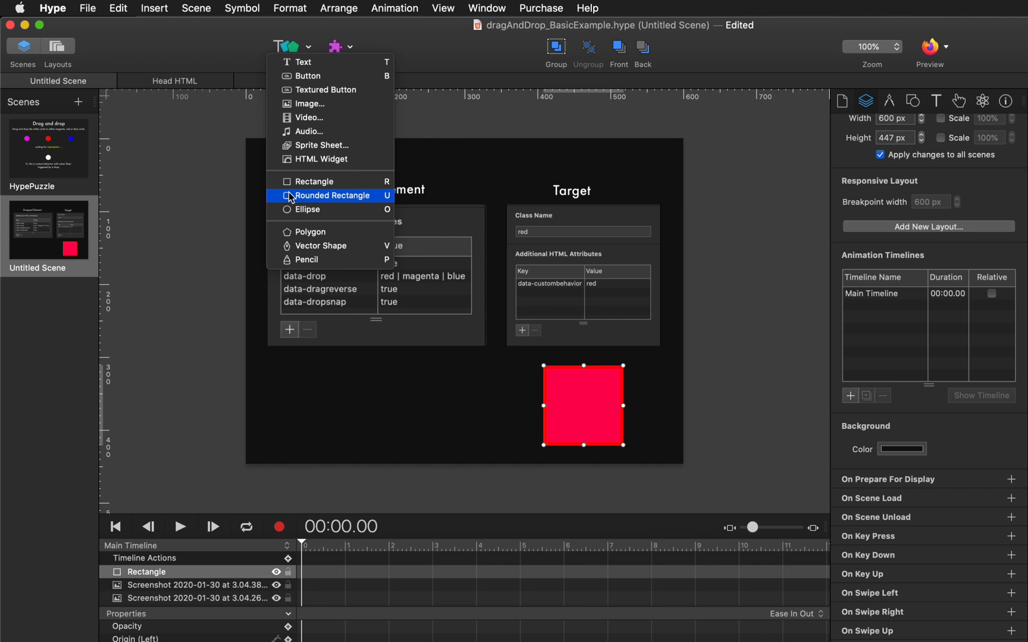
{"action": "left_click", "coordinate": [307, 210]}
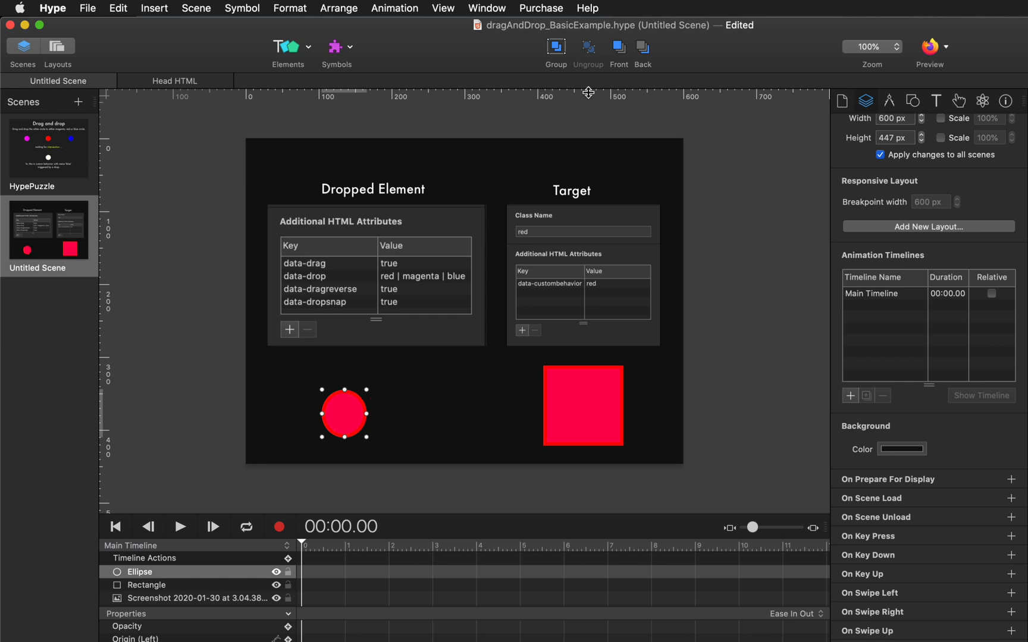
{"action": "mouse_move", "coordinate": [917, 113]}
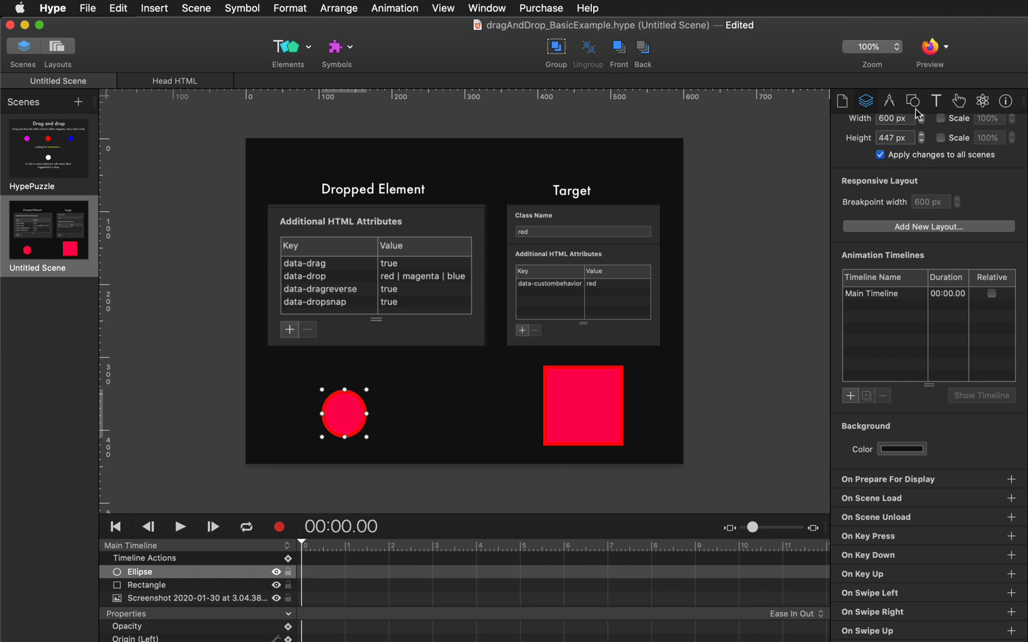
Set the ellipse's fill colour to blue
{"action": "left_click", "coordinate": [912, 100]}
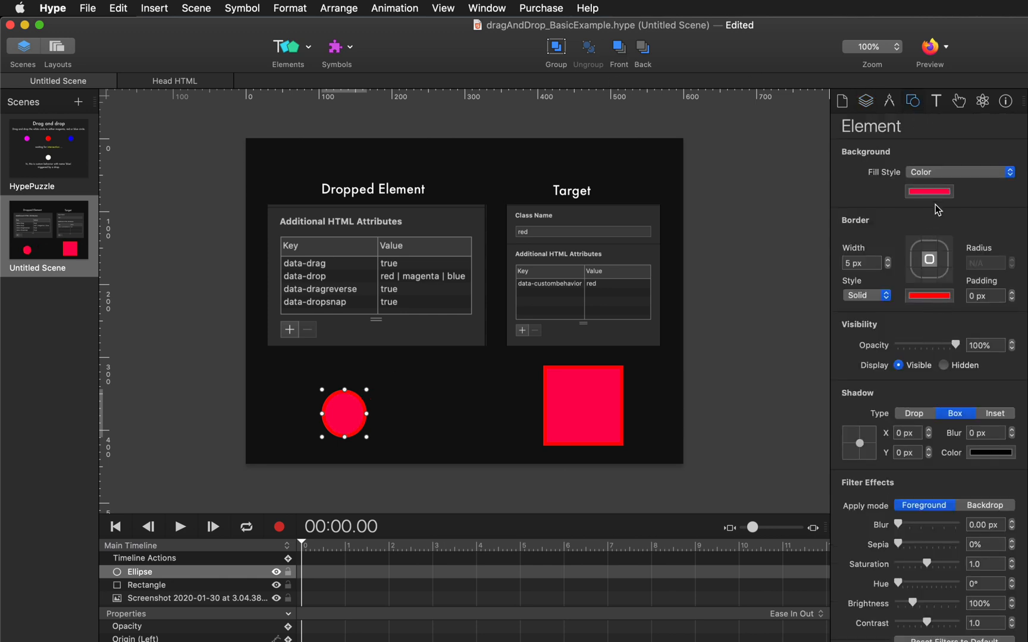
{"action": "left_click", "coordinate": [928, 191]}
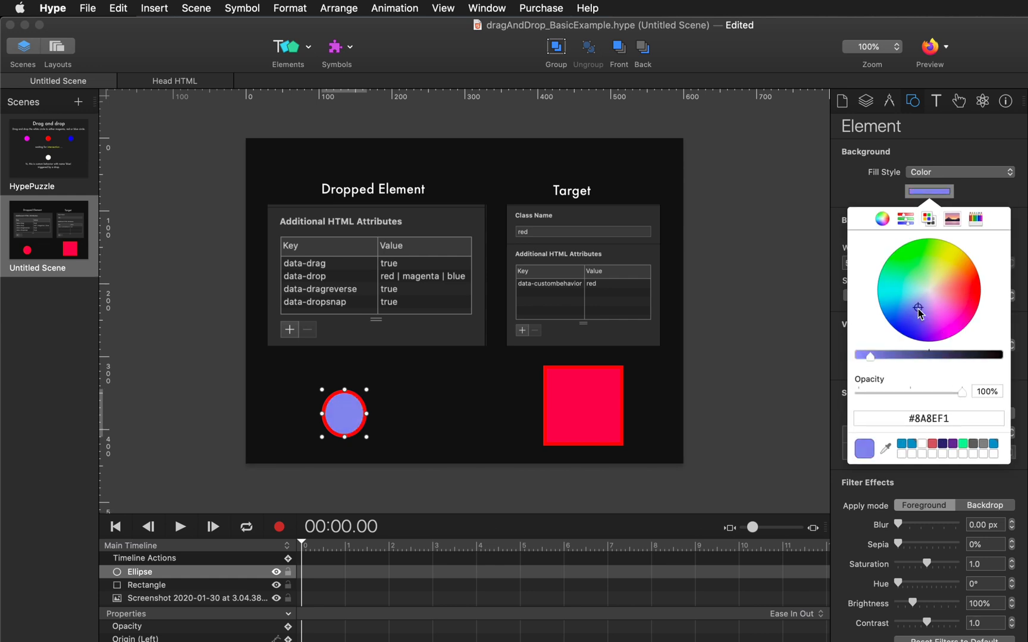
{"action": "left_click", "coordinate": [420, 419]}
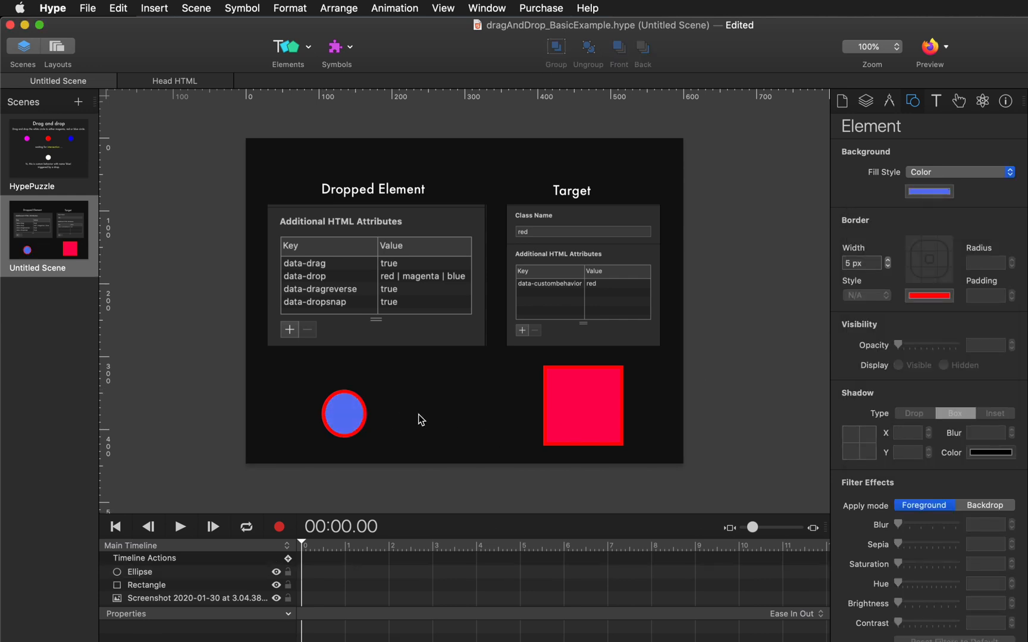
{"action": "left_click", "coordinate": [343, 414]}
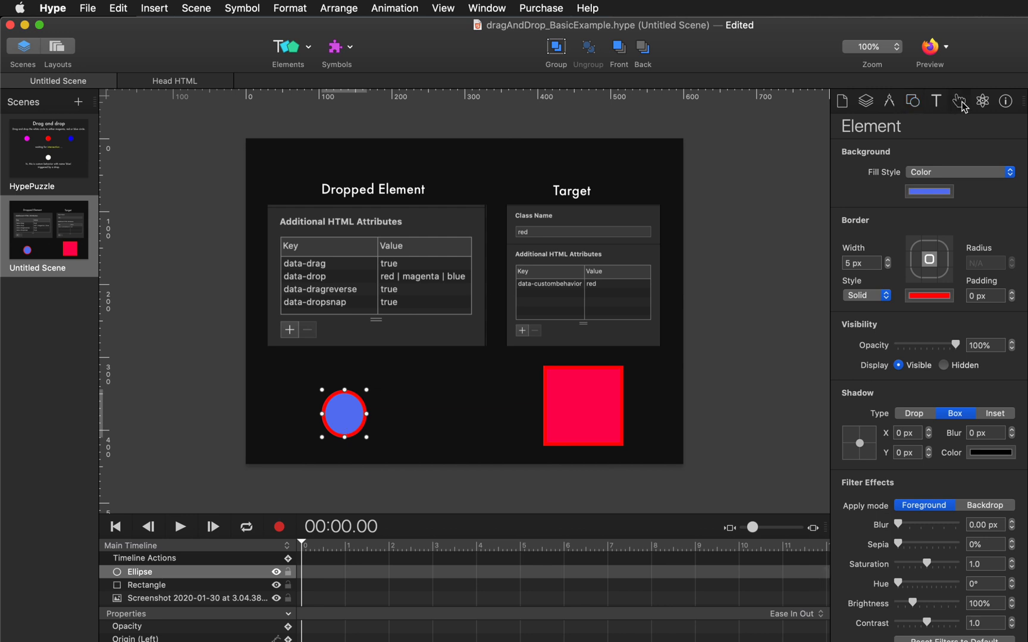
Add an On Drag action to the blue circle
{"action": "left_click", "coordinate": [958, 101]}
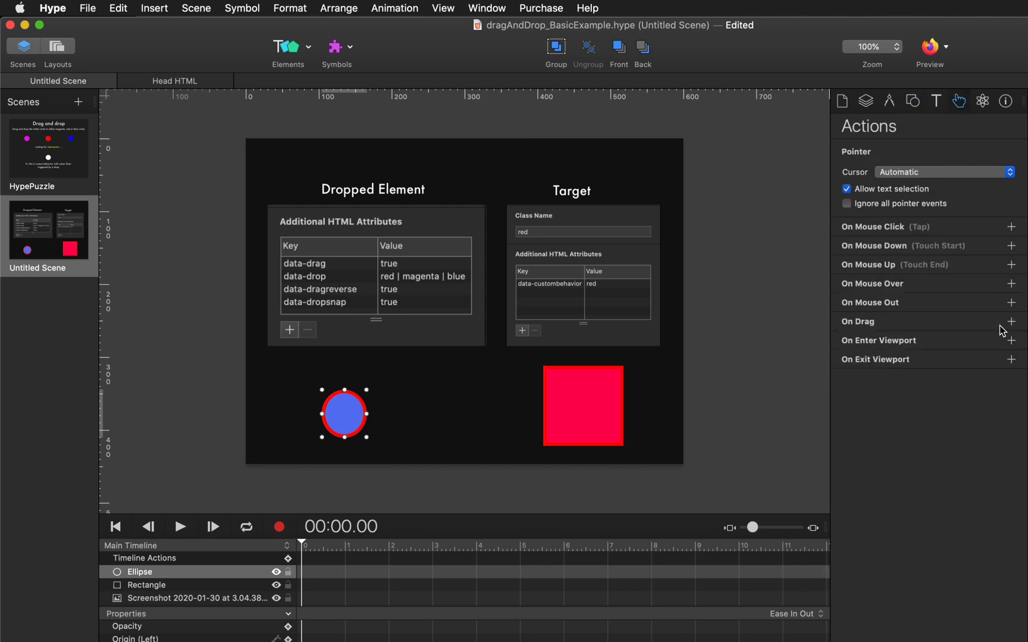
{"action": "left_click", "coordinate": [1011, 321]}
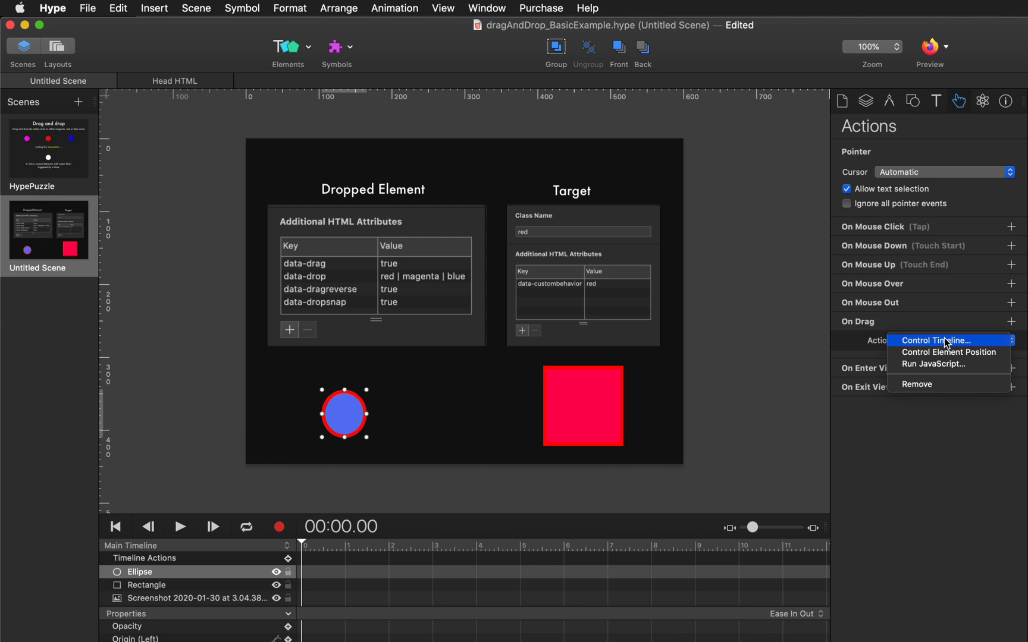
{"action": "mouse_move", "coordinate": [949, 352]}
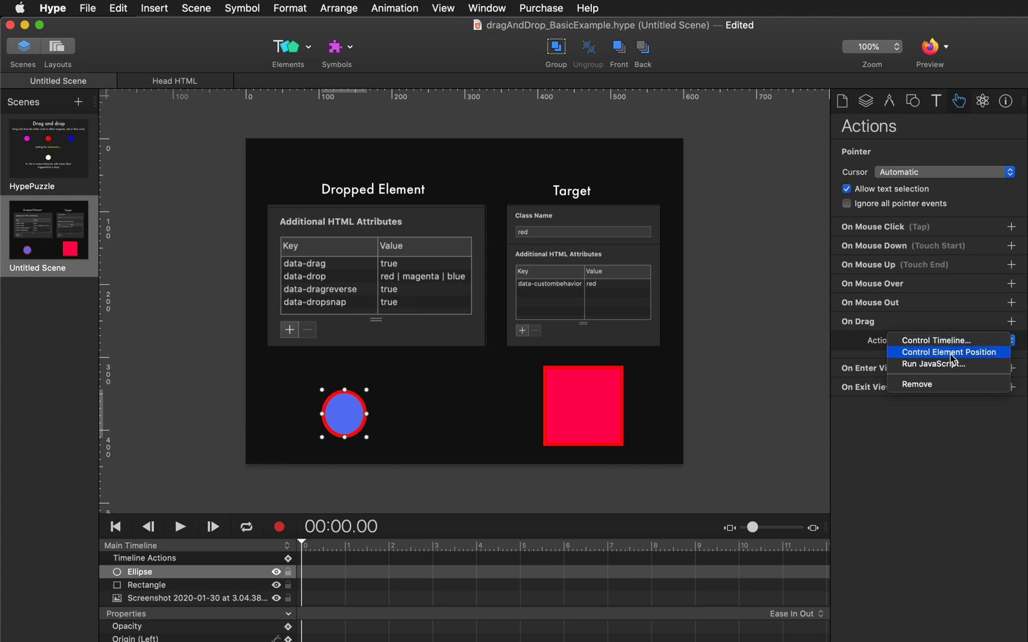
{"action": "mouse_move", "coordinate": [962, 356]}
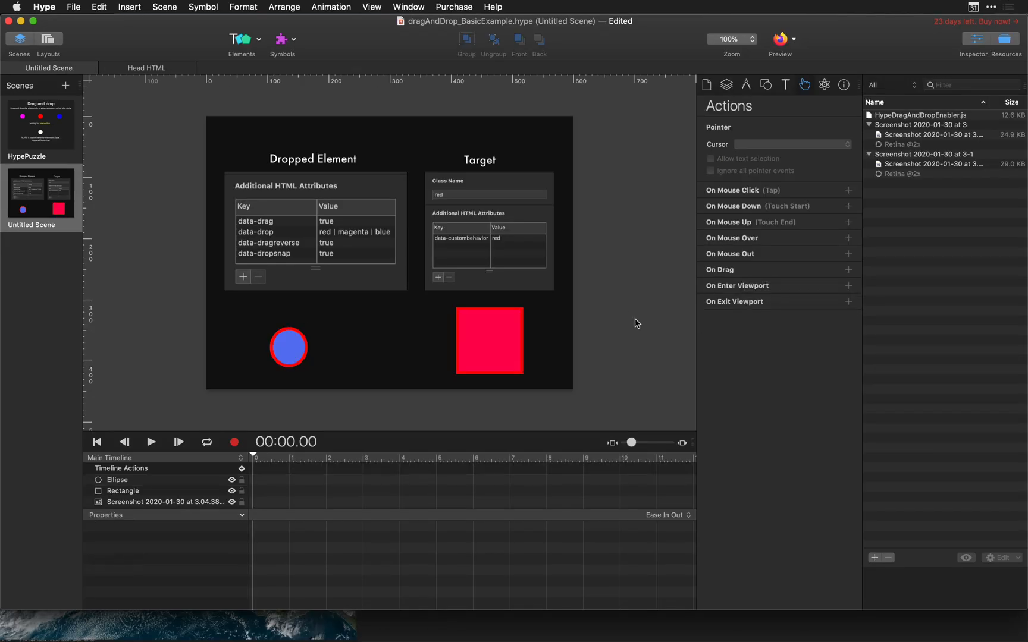
Give the red square the class name 'bucket', then select the blue ellipse
{"action": "left_click", "coordinate": [489, 341]}
{"action": "type", "text": "bu"}
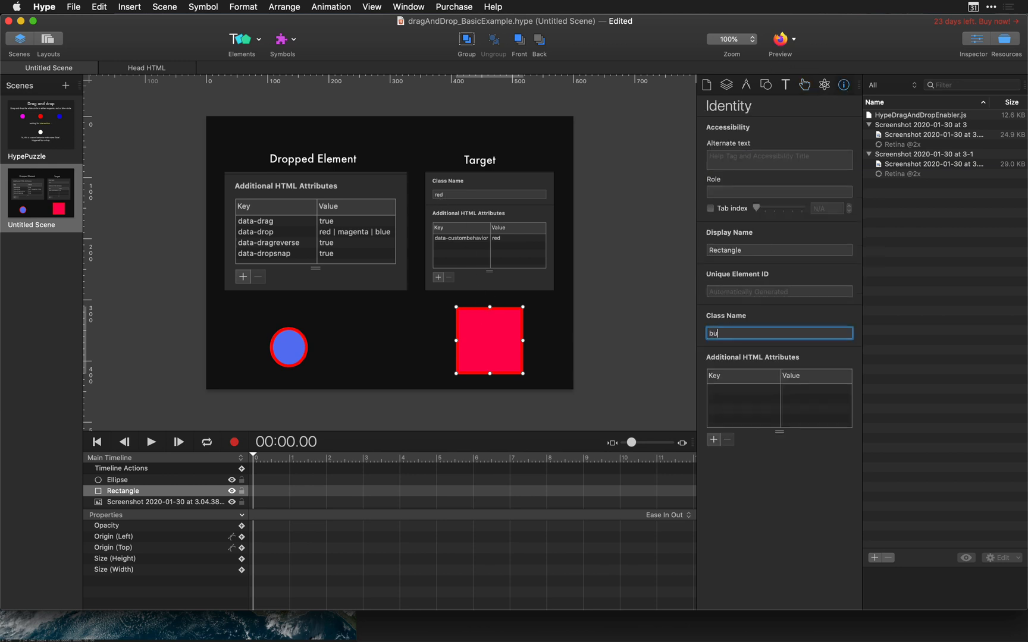
{"action": "left_click", "coordinate": [655, 349]}
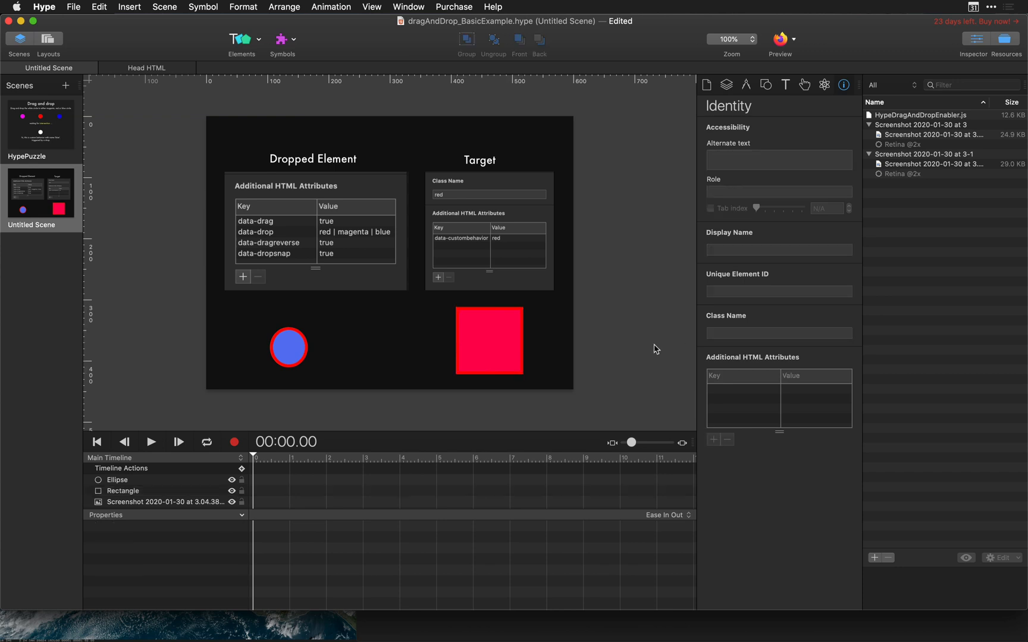
{"action": "left_click", "coordinate": [288, 347]}
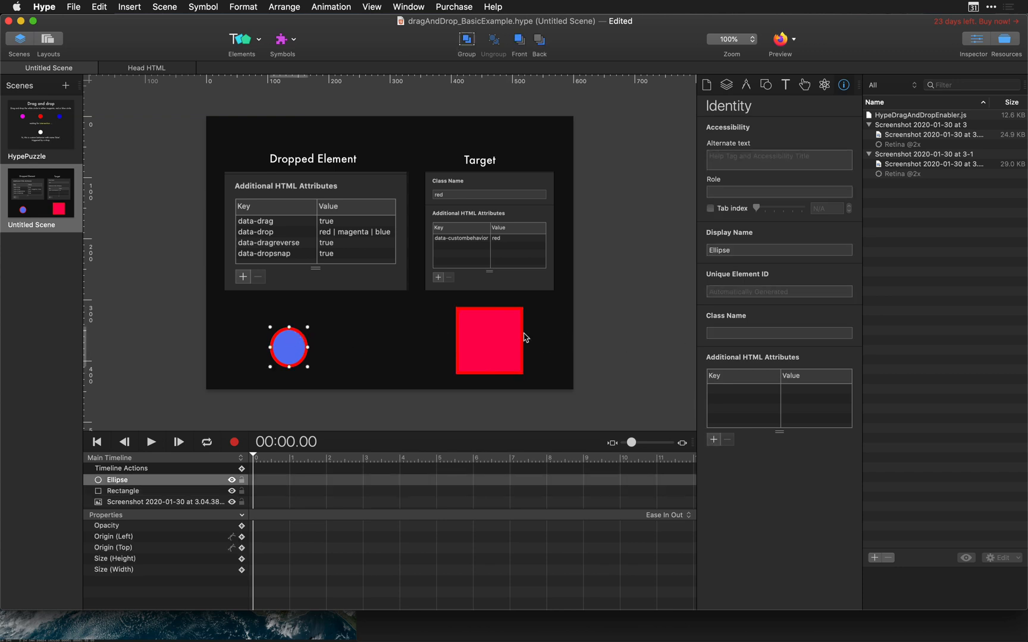
{"action": "left_click", "coordinate": [489, 340]}
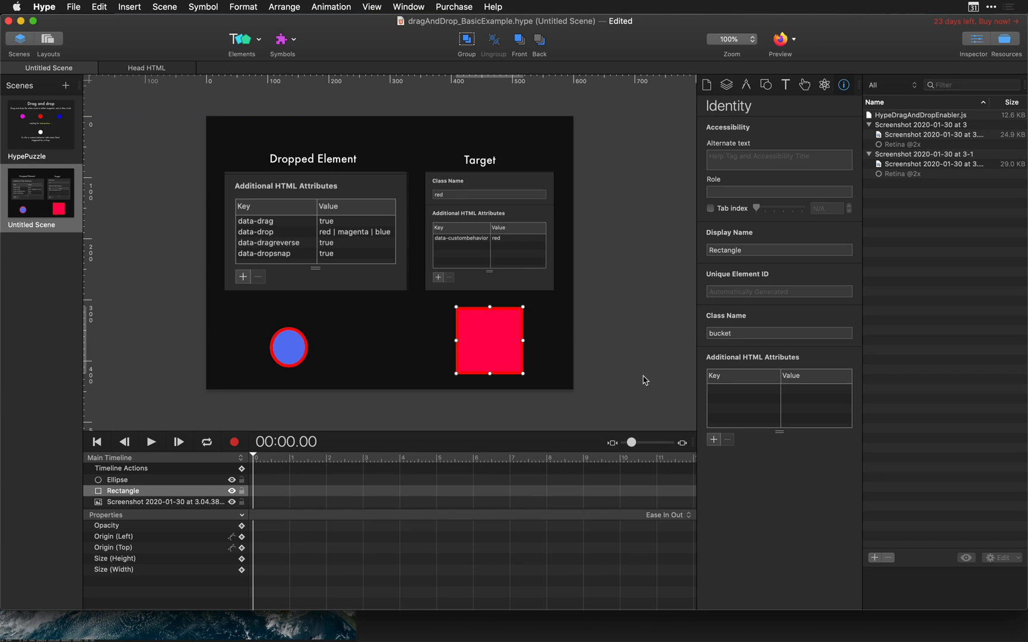
{"action": "mouse_move", "coordinate": [481, 239]}
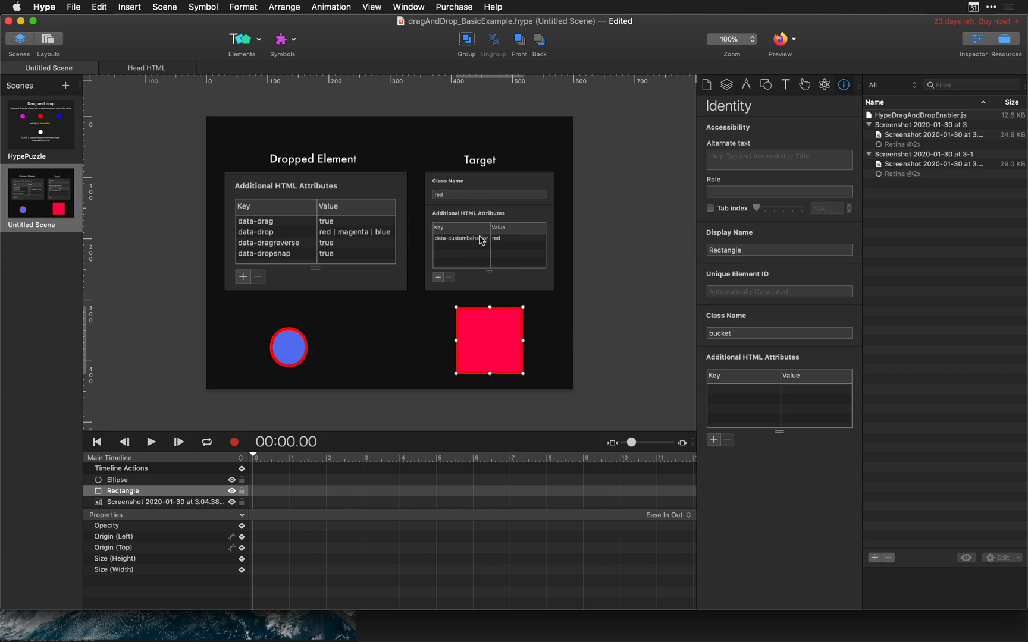
{"action": "mouse_move", "coordinate": [493, 243]}
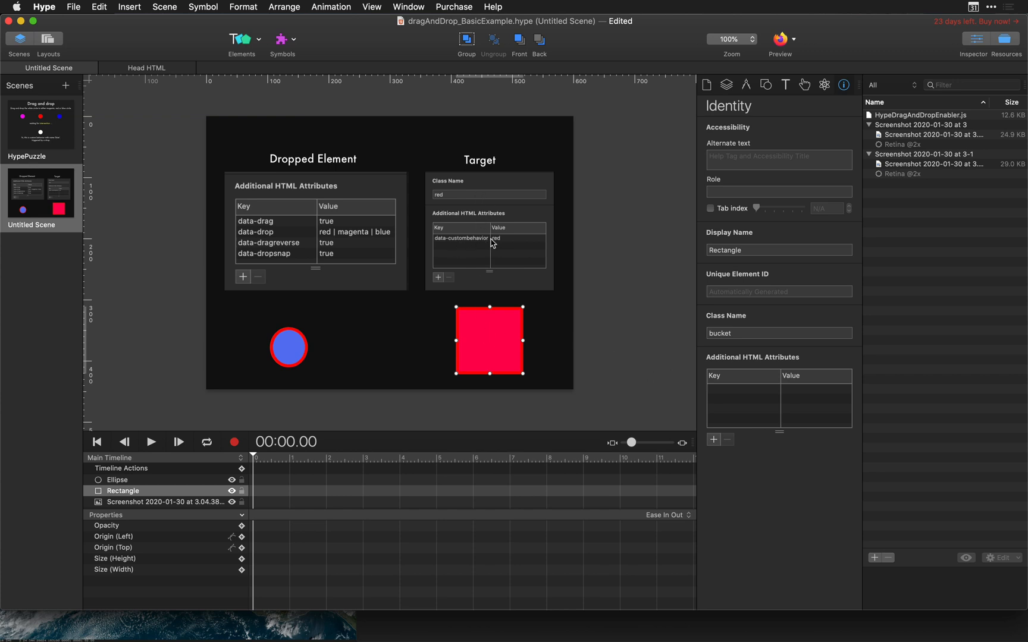
{"action": "mouse_move", "coordinate": [492, 348]}
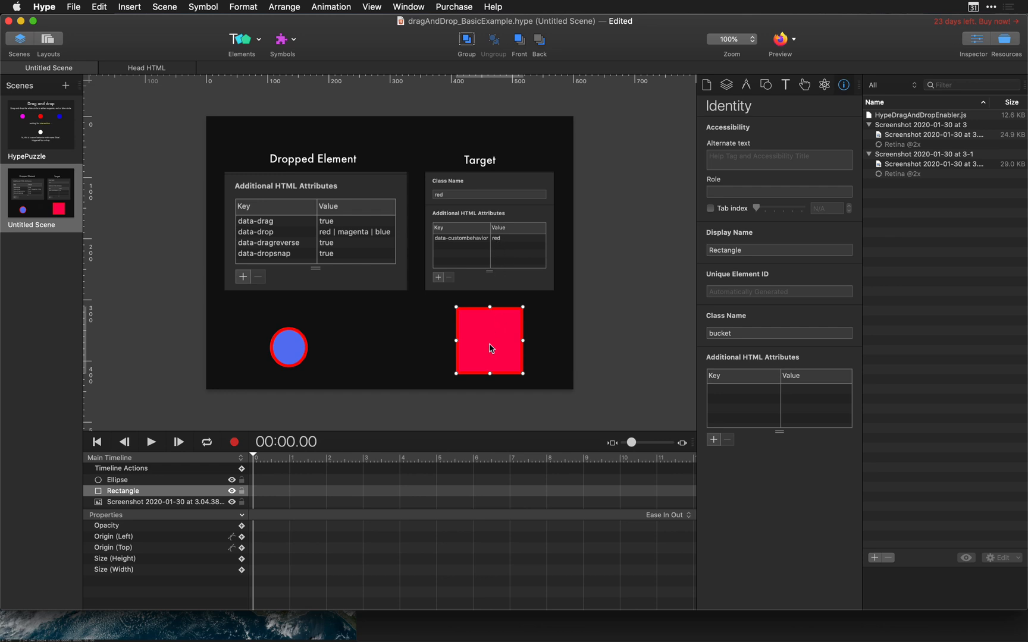
{"action": "left_click", "coordinate": [288, 348]}
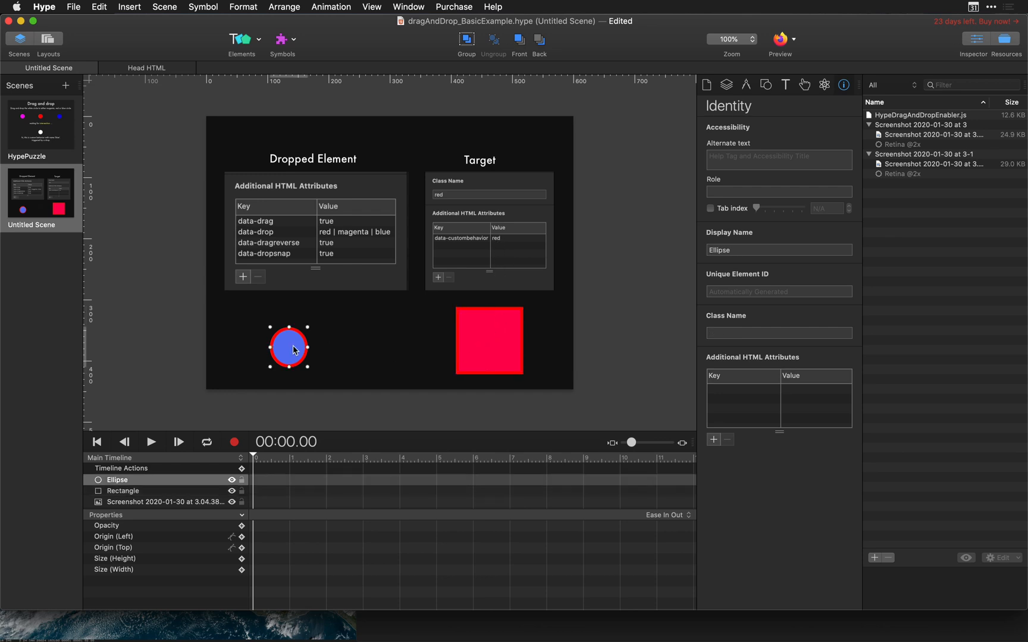
{"action": "mouse_move", "coordinate": [617, 305]}
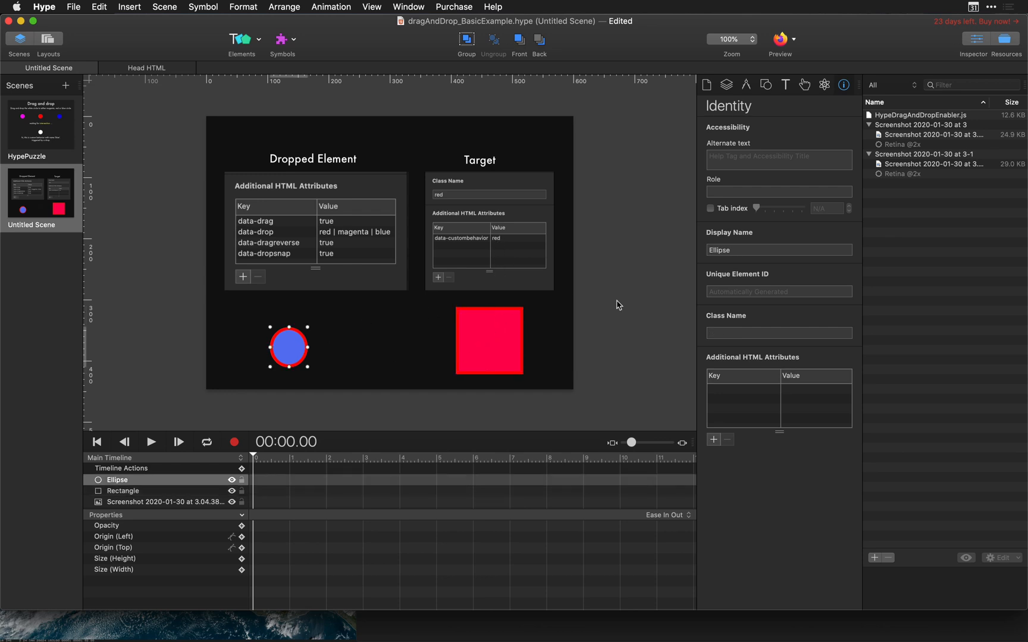
{"action": "mouse_move", "coordinate": [808, 90]}
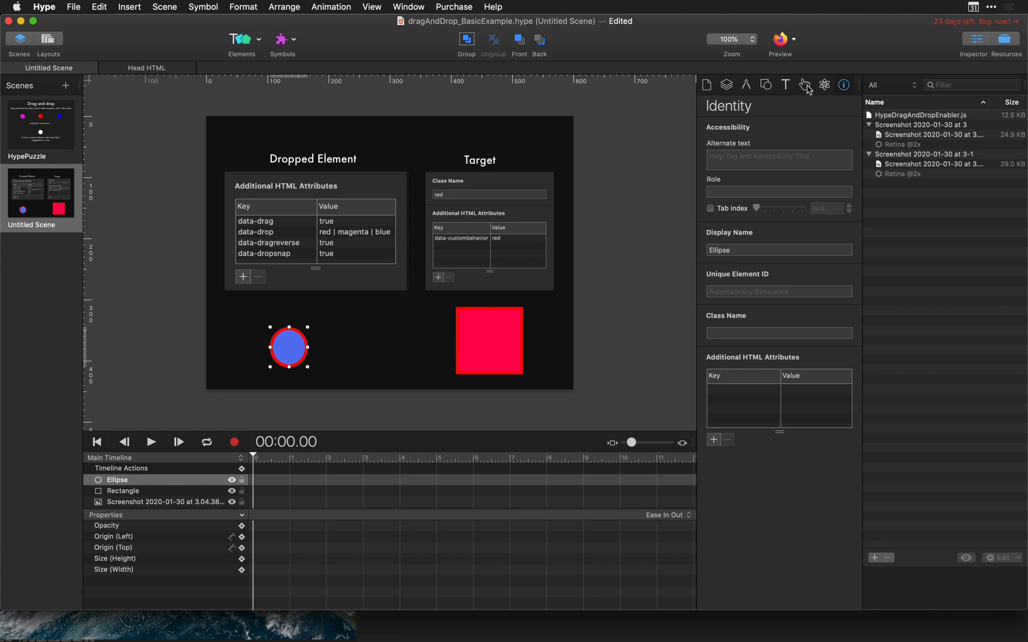
{"action": "mouse_move", "coordinate": [737, 406]}
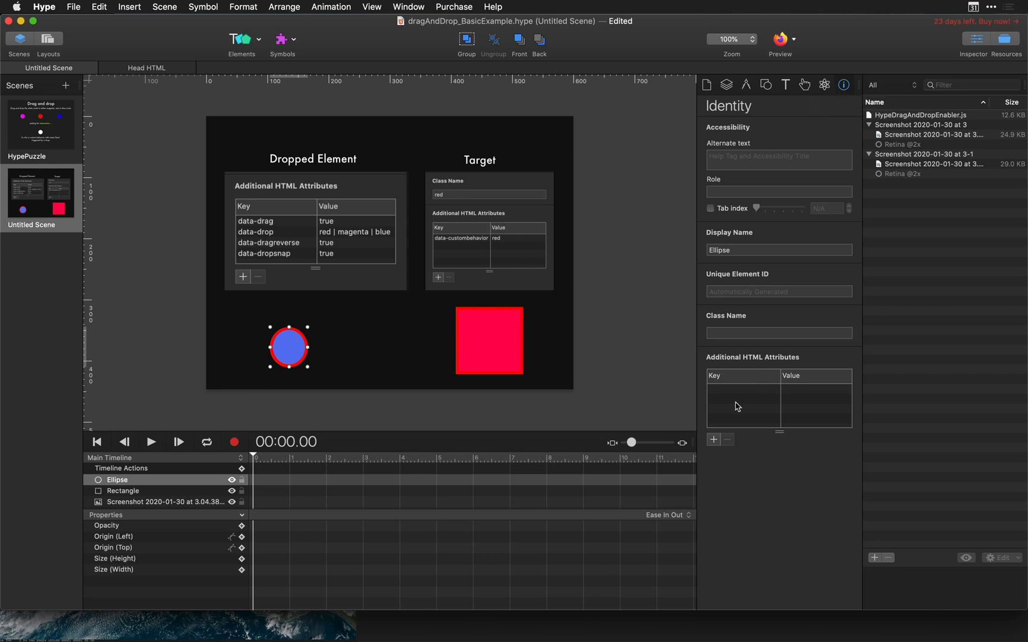
Add data-drag true, data-drop bucket and data-dropsnap true attributes to the ellipse
{"action": "left_click", "coordinate": [726, 439]}
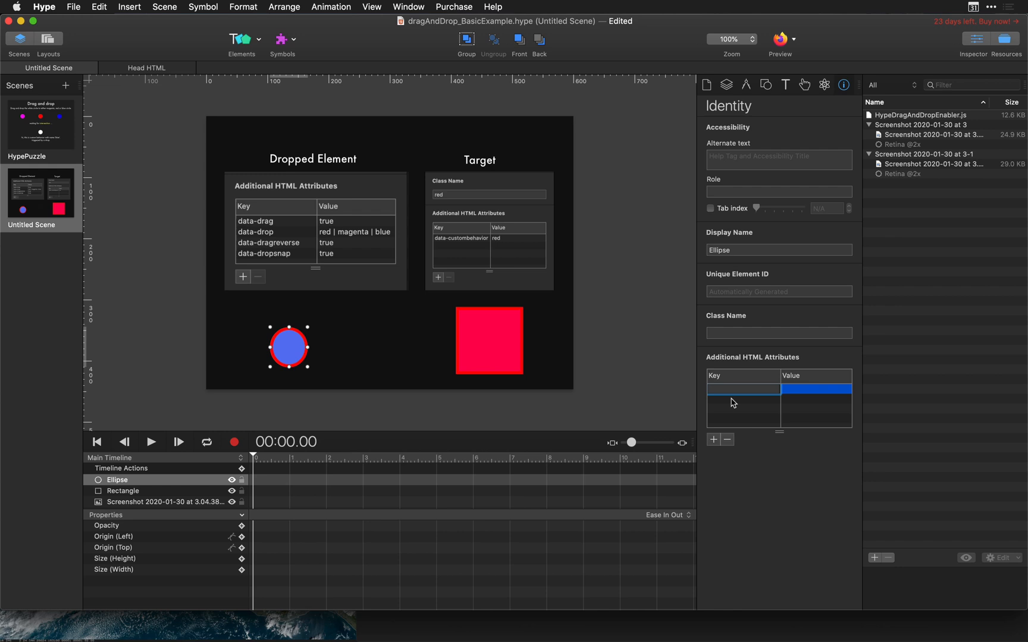
{"action": "type", "text": "data-drag"}
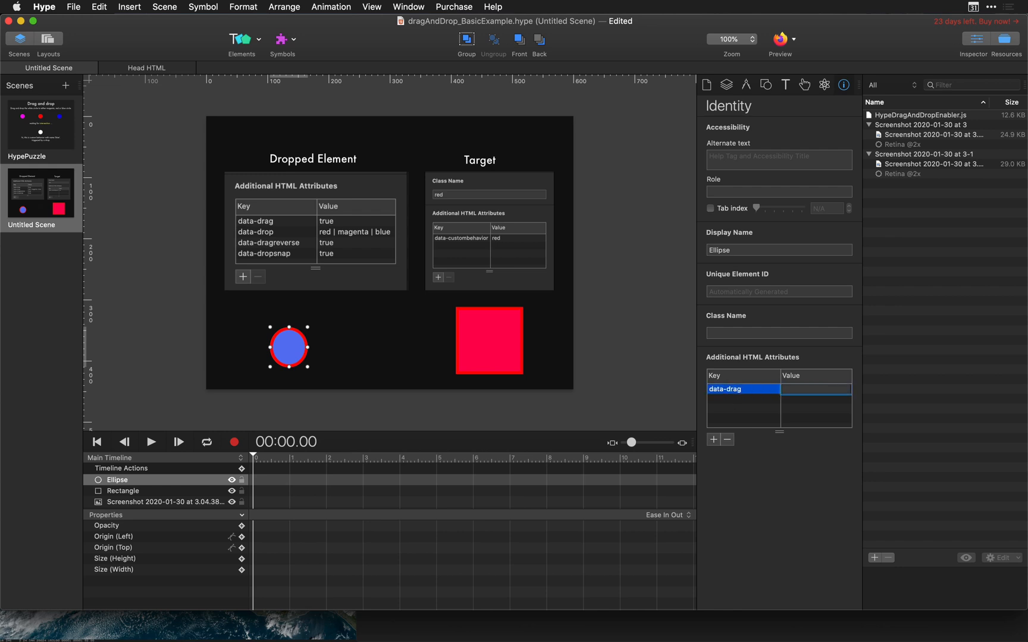
{"action": "type", "text": "true"}
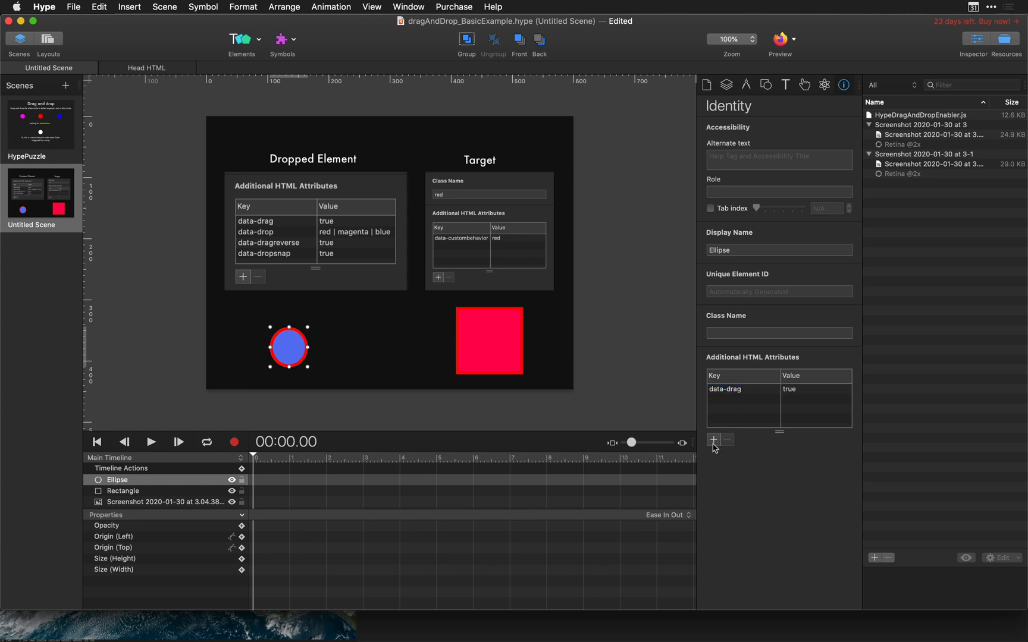
{"action": "left_click", "coordinate": [714, 439]}
{"action": "type", "text": "data-drop"}
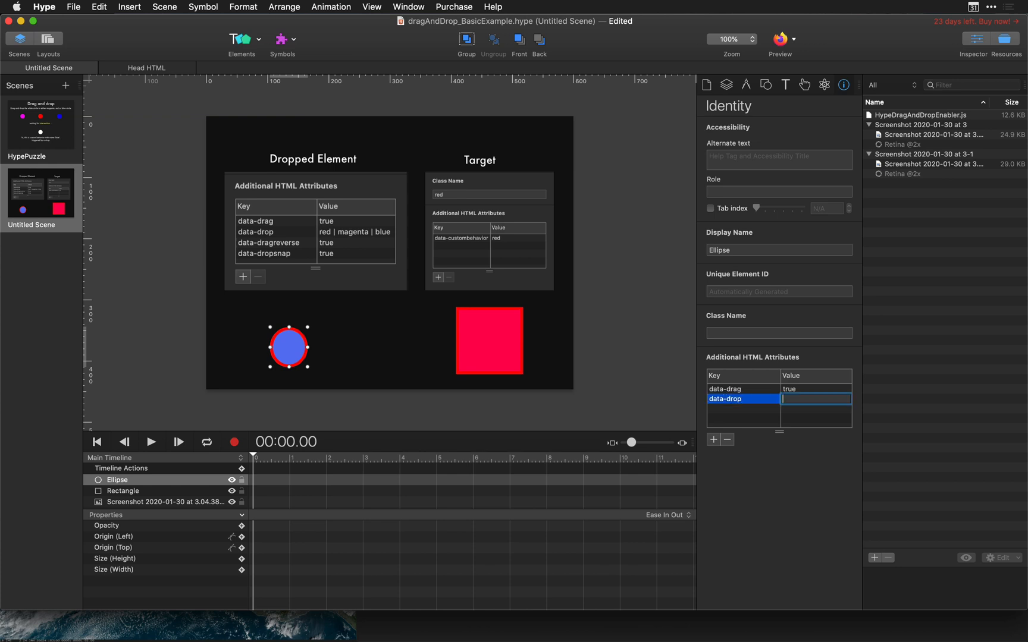
{"action": "mouse_move", "coordinate": [485, 348]}
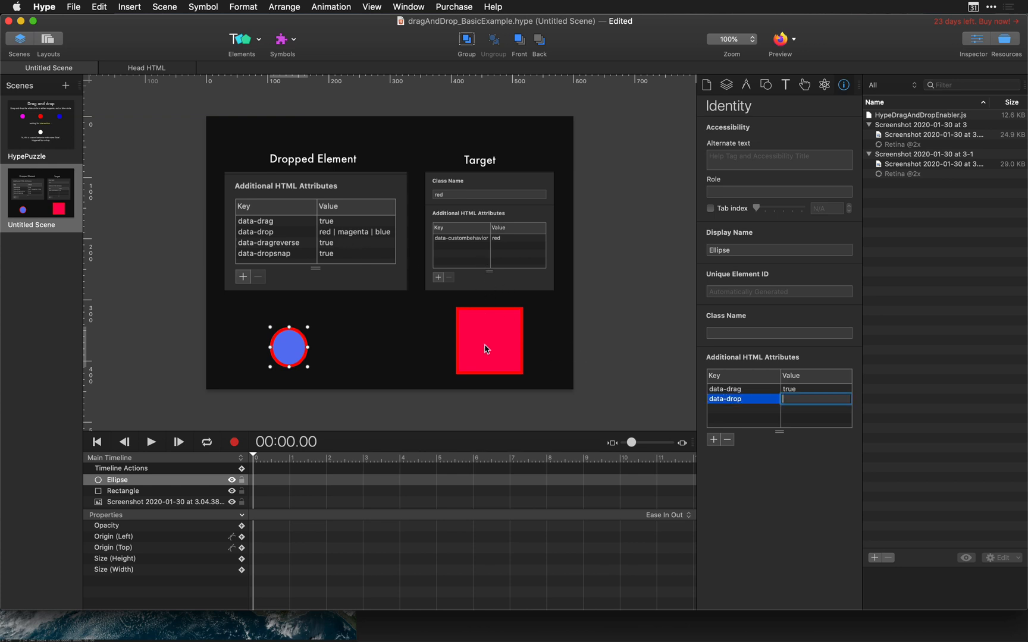
{"action": "type", "text": "bucket"}
{"action": "left_click", "coordinate": [743, 410]}
{"action": "type", "text": "d"}
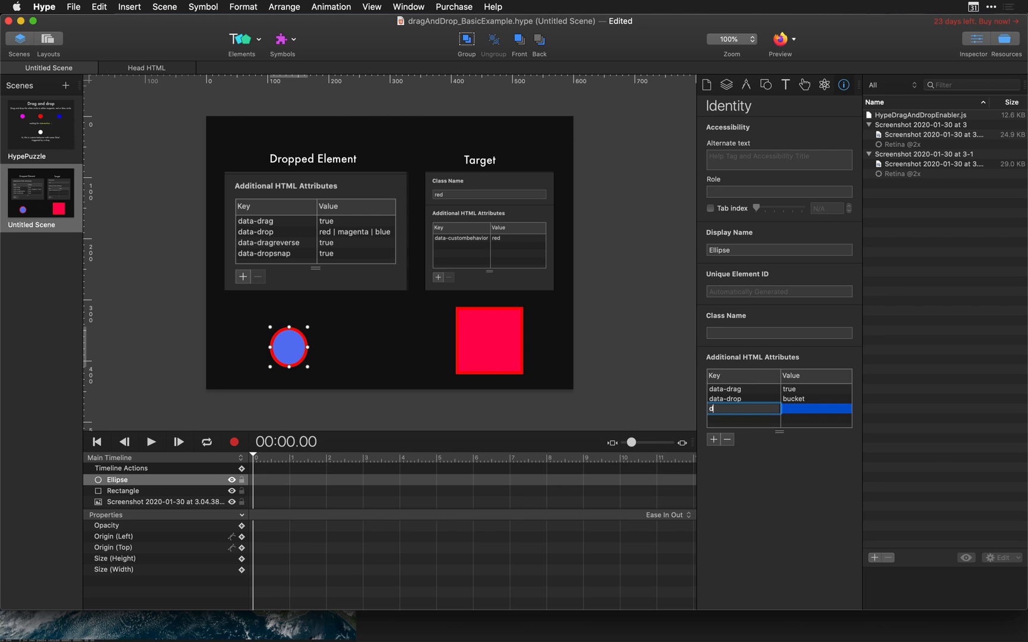
{"action": "type", "text": "ata-dropsnap"}
{"action": "left_click", "coordinate": [817, 409]}
{"action": "type", "text": "true"}
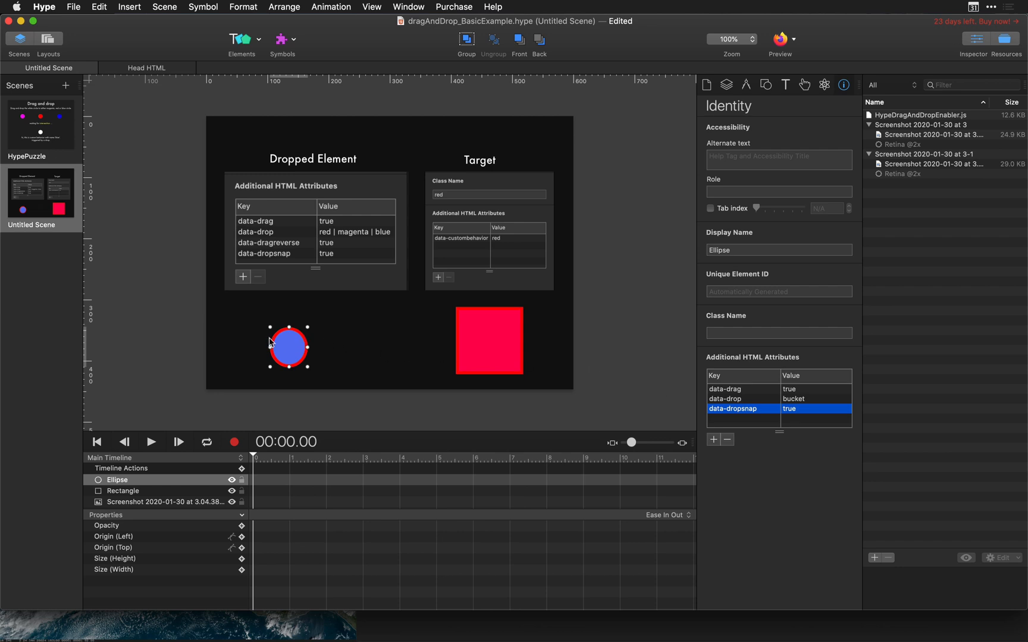
{"action": "mouse_move", "coordinate": [637, 345]}
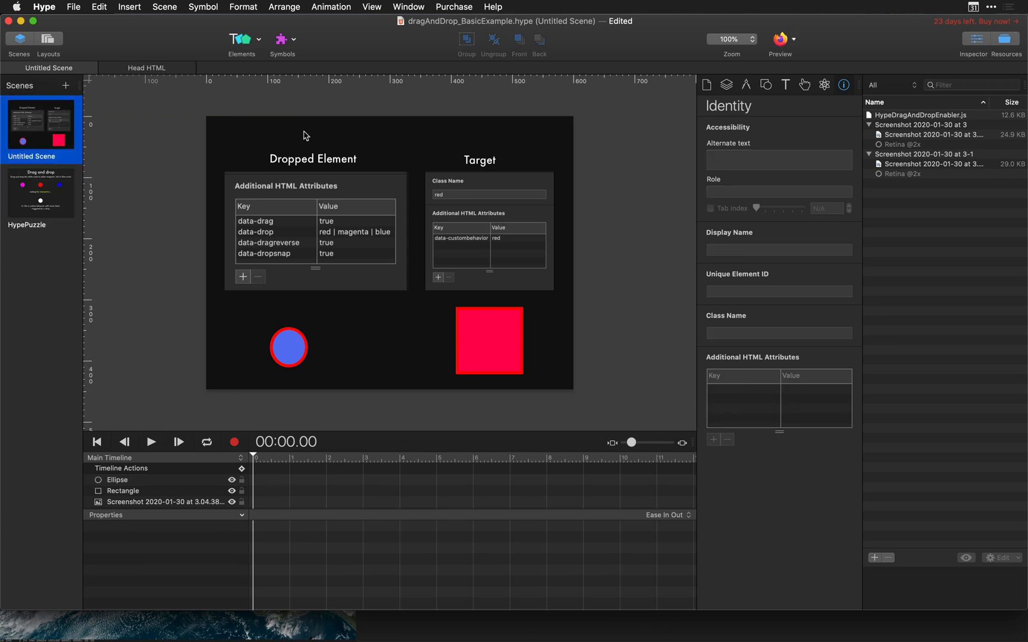
Place Untitled Scene ahead of HypePuzzle and preview it in Firefox
{"action": "left_click", "coordinate": [792, 40]}
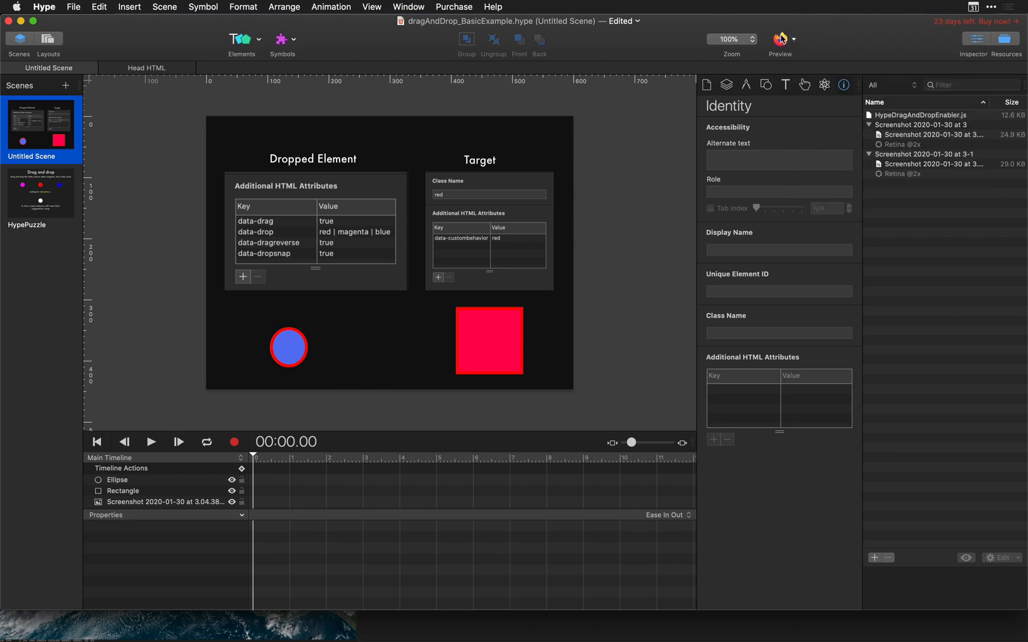
{"action": "left_click", "coordinate": [780, 39]}
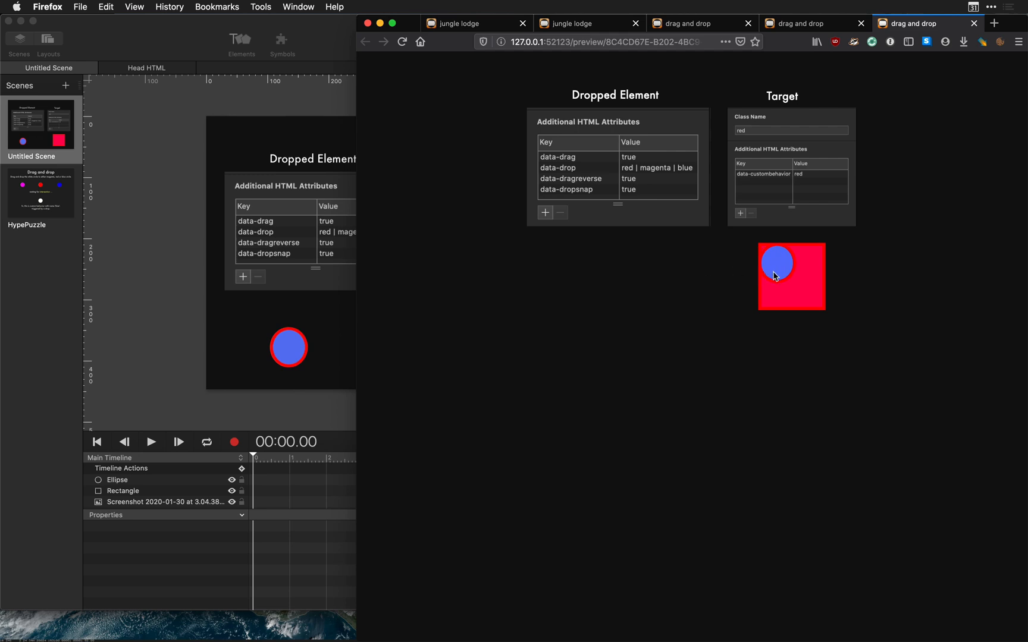
{"action": "mouse_move", "coordinate": [782, 271]}
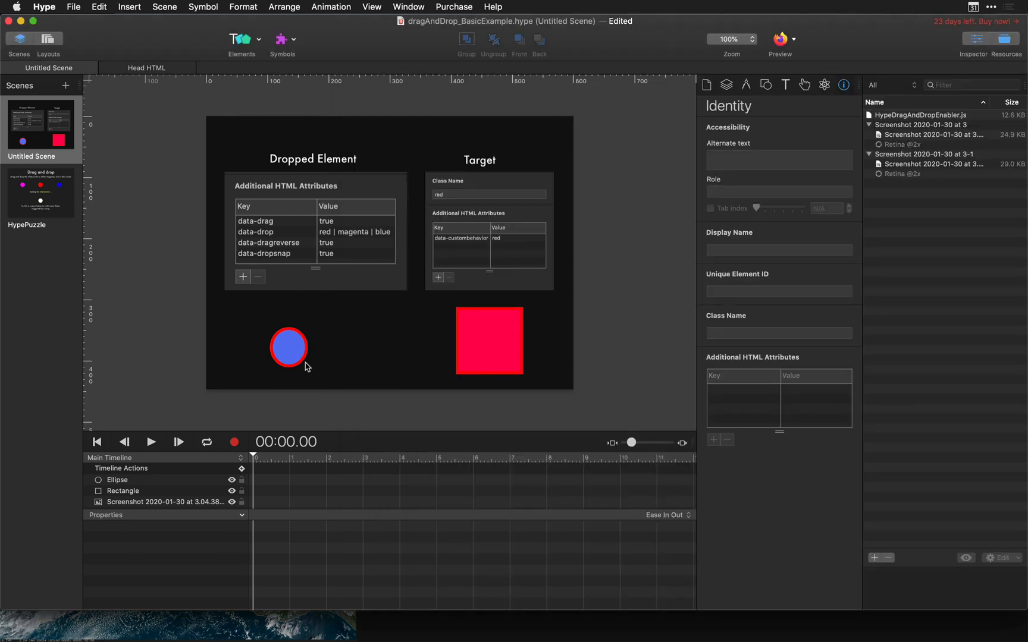
Add the attribute data-dragreverse with value true to the blue ellipse
{"action": "left_click", "coordinate": [289, 346]}
{"action": "type", "text": "d"}
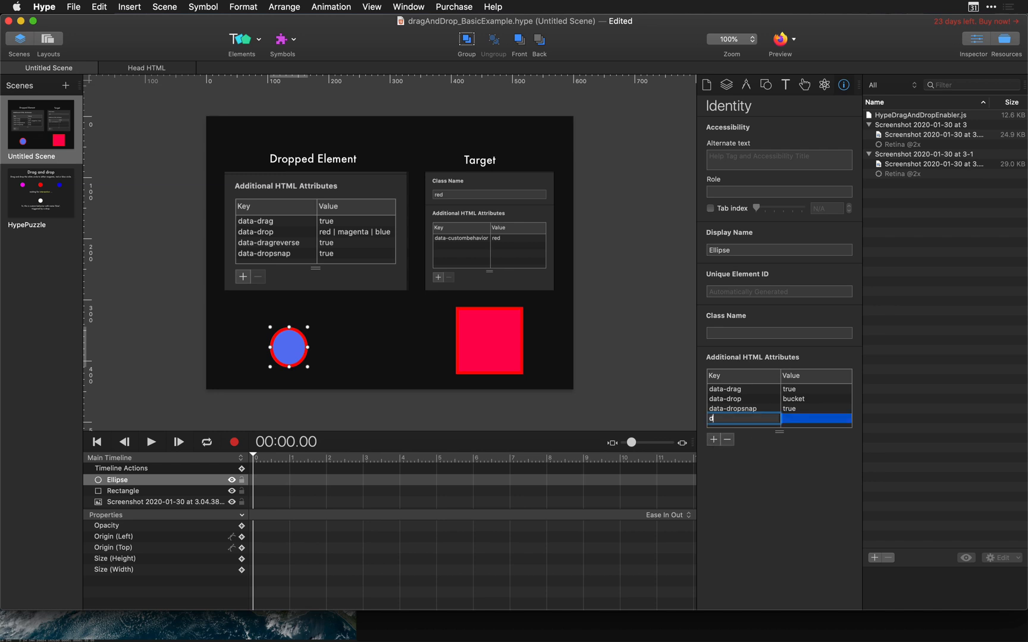
{"action": "type", "text": "ata-d"}
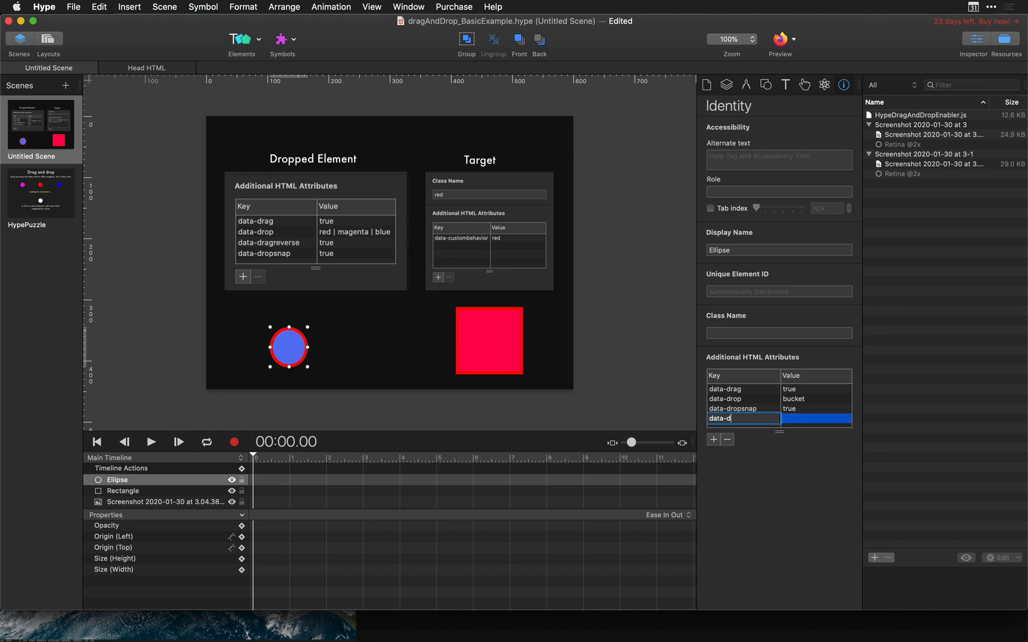
{"action": "type", "text": "ragreverse"}
{"action": "left_click", "coordinate": [815, 418]}
{"action": "type", "text": "true"}
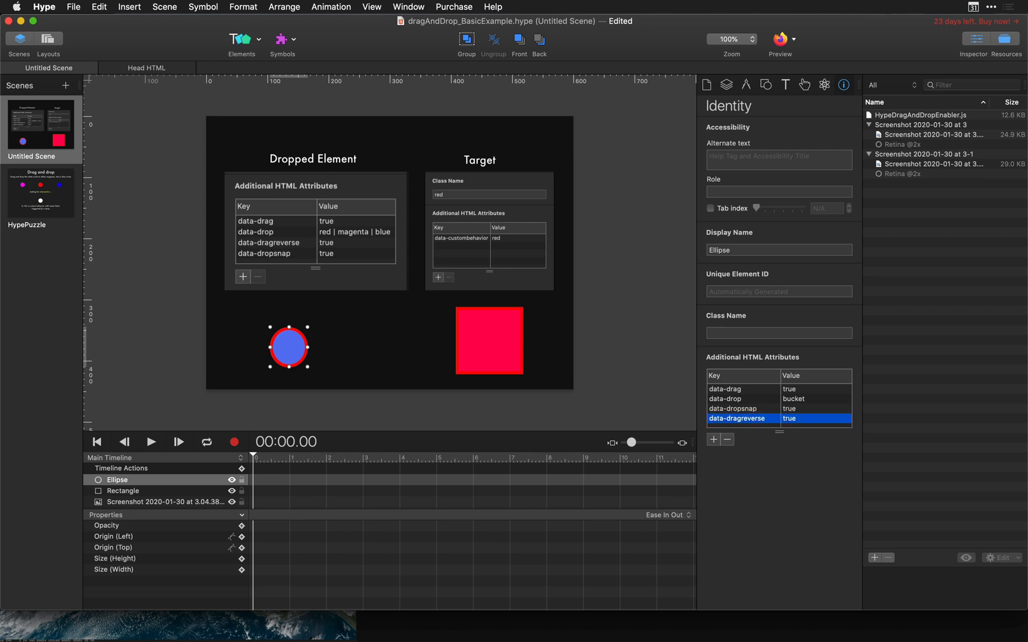
{"action": "left_click", "coordinate": [780, 40]}
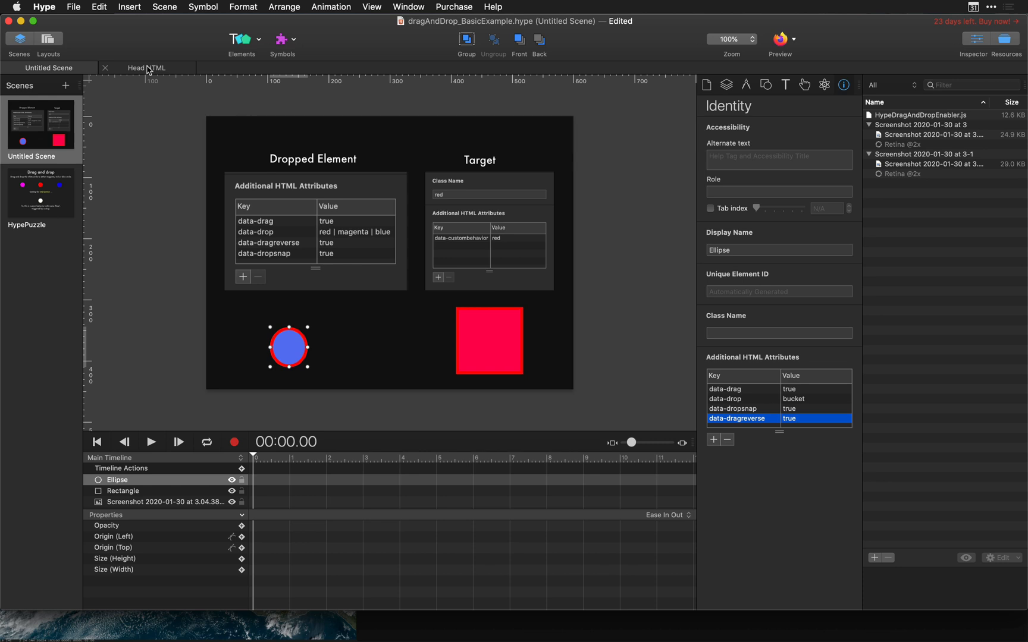
{"action": "left_click", "coordinate": [147, 68]}
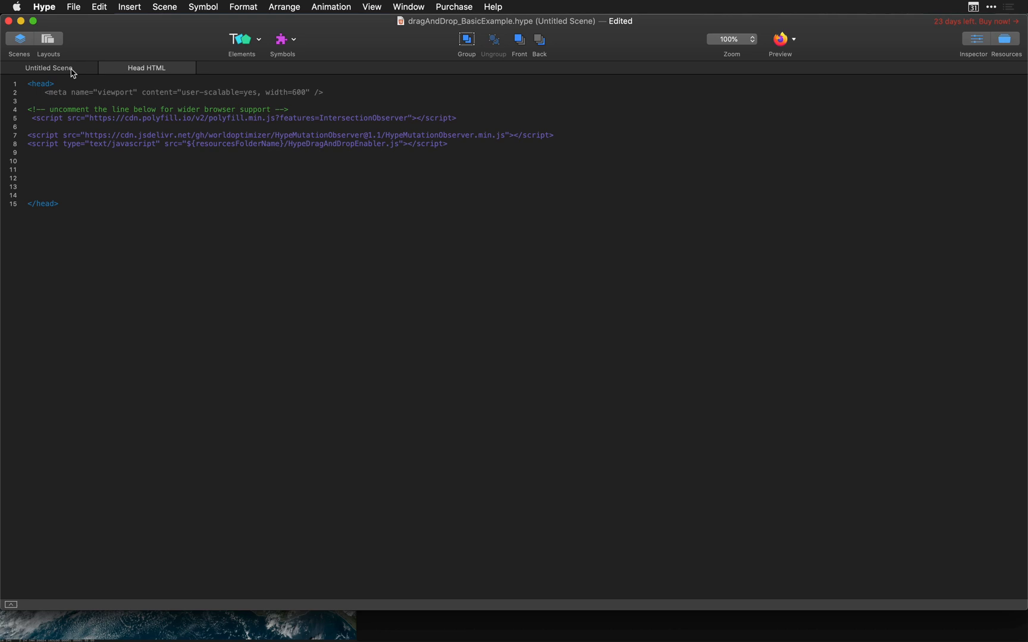
{"action": "left_click", "coordinate": [28, 127]}
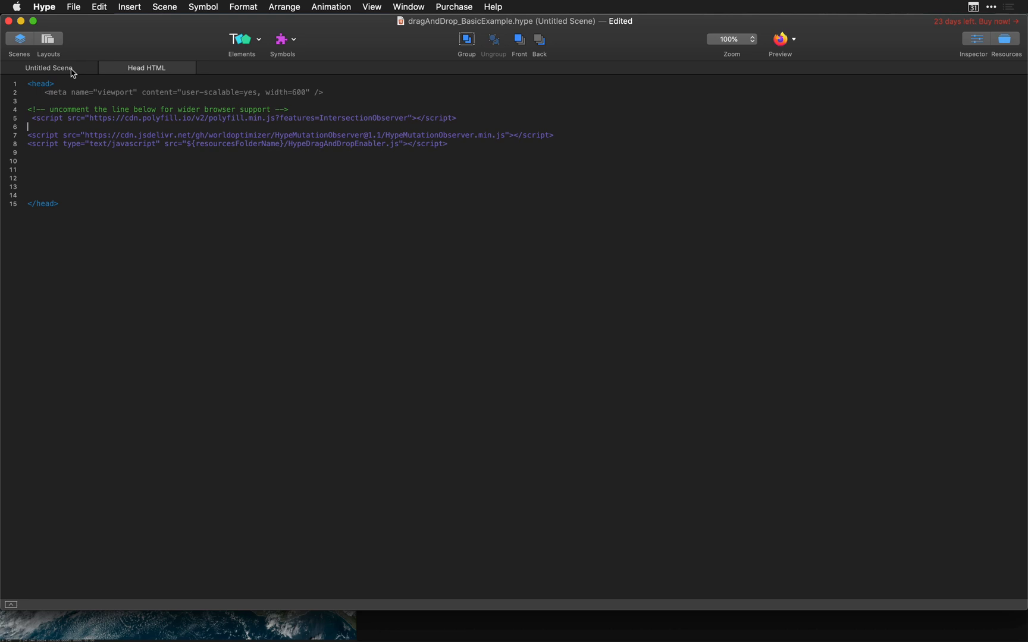
{"action": "left_click", "coordinate": [48, 68]}
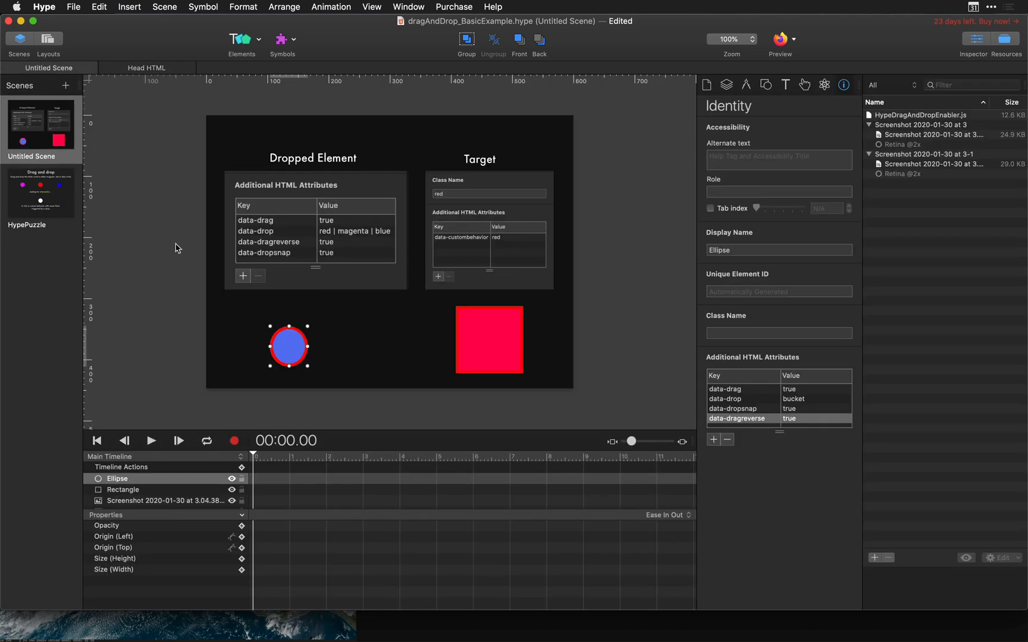
{"action": "left_click", "coordinate": [177, 248]}
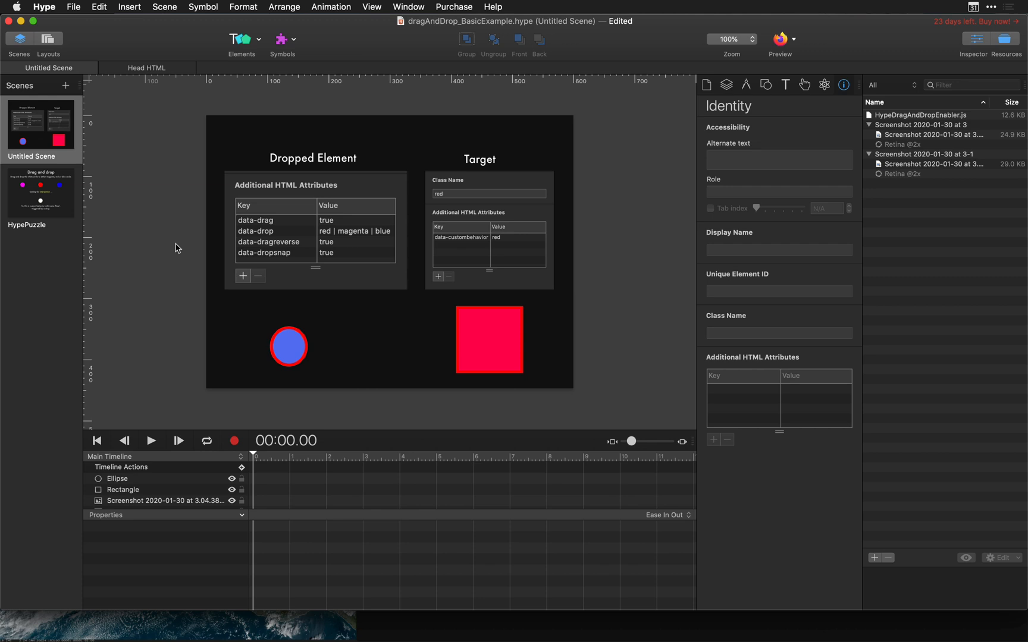